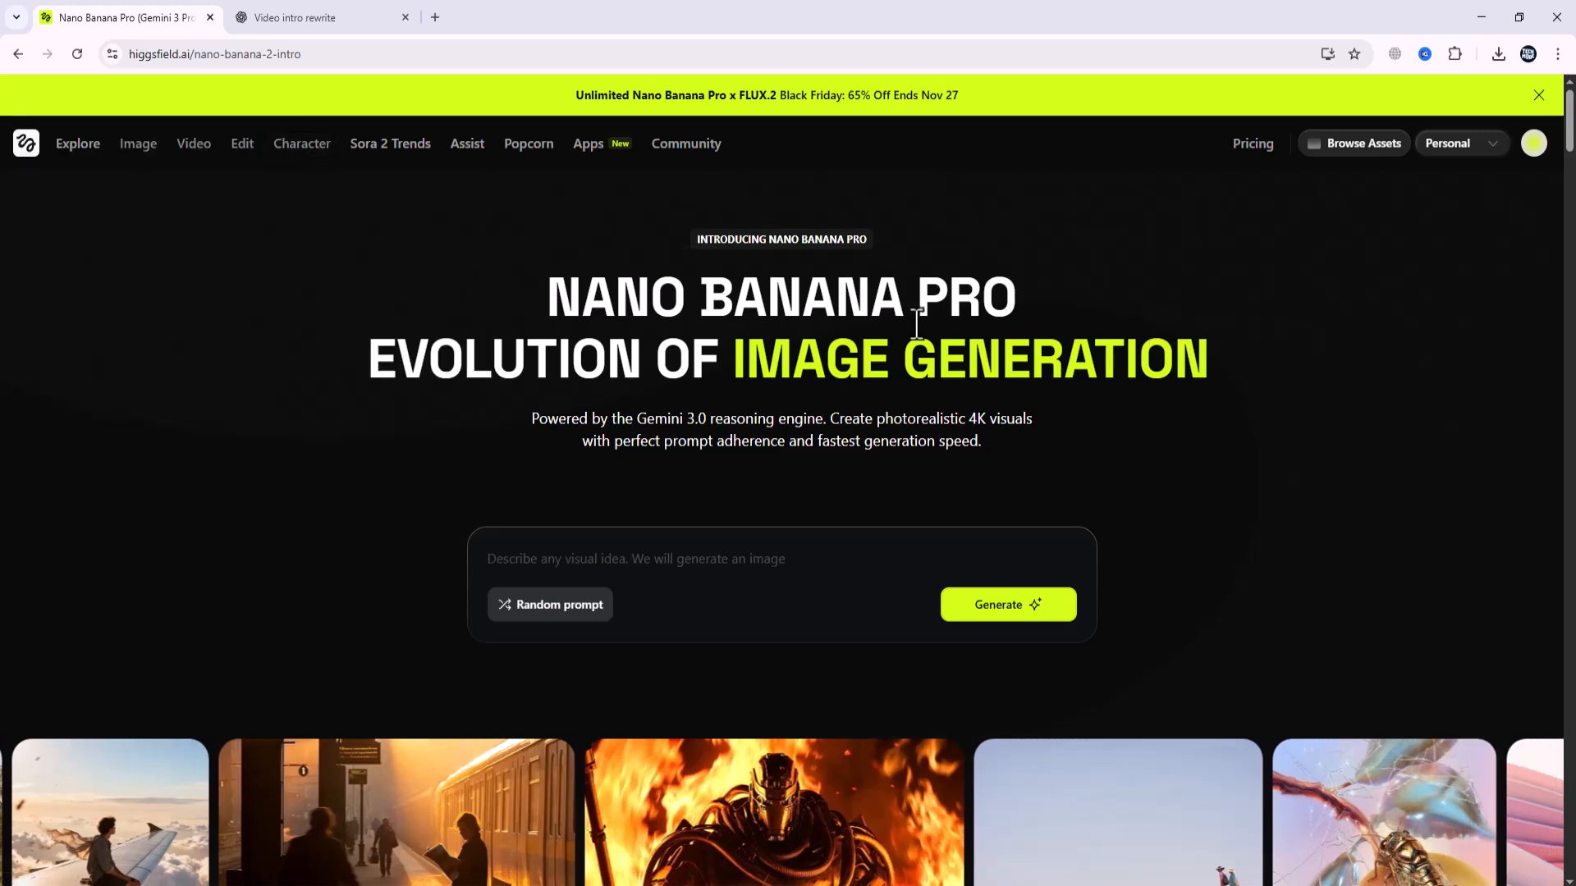
Generate the floating desert city with rope bridges and mechanical-creature riders, then view it enlarged.
{"action": "double_click", "coordinate": [644, 418]}
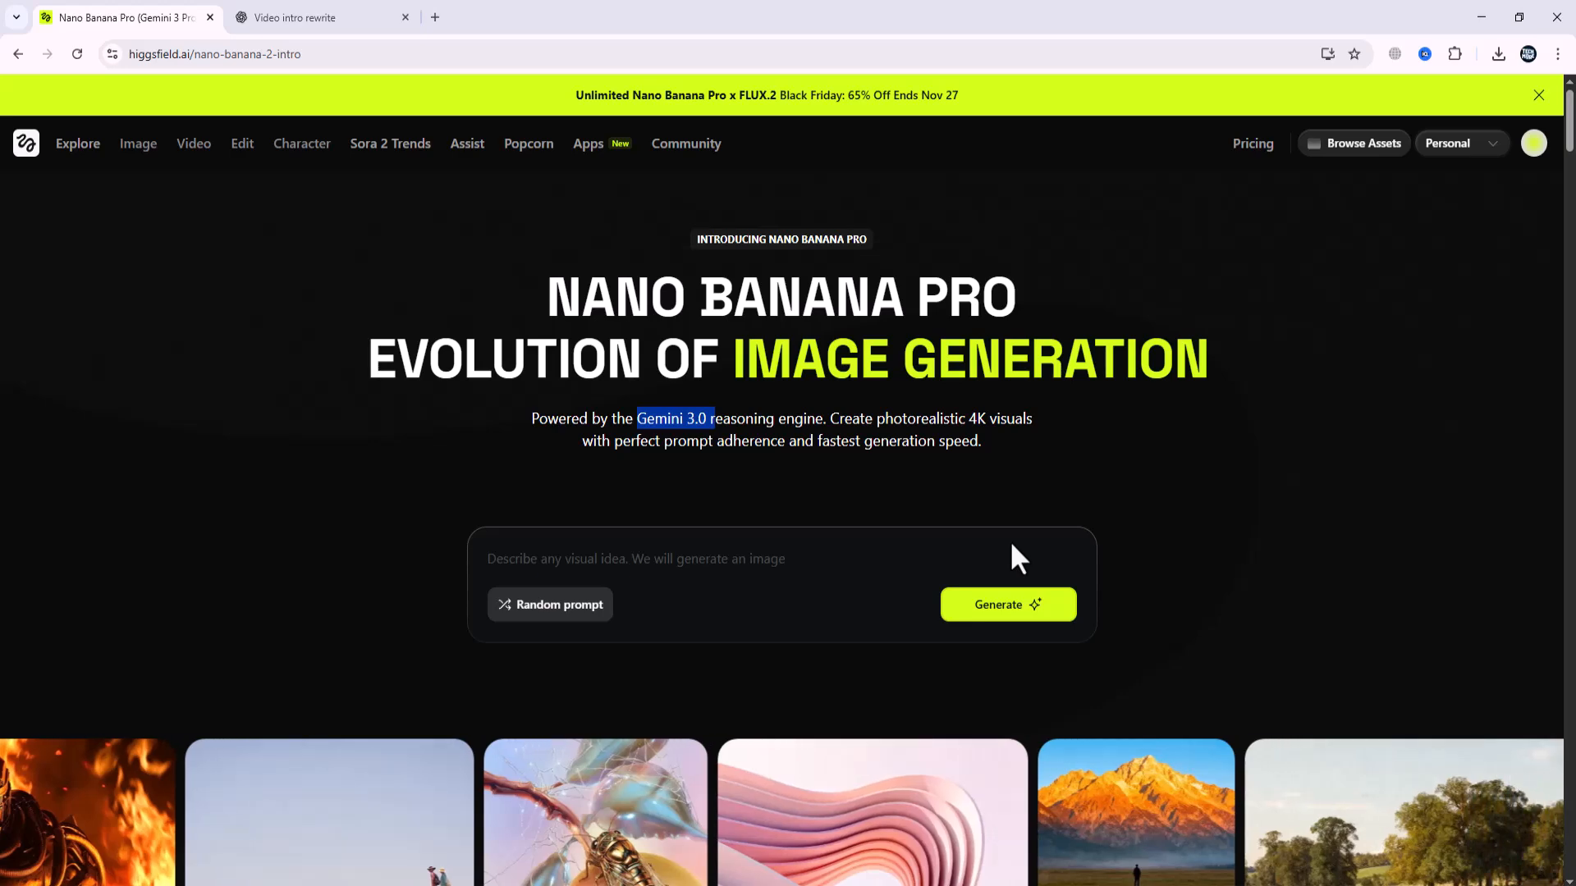
{"action": "scroll", "scroll_direction": "down", "scroll_amount": 3}
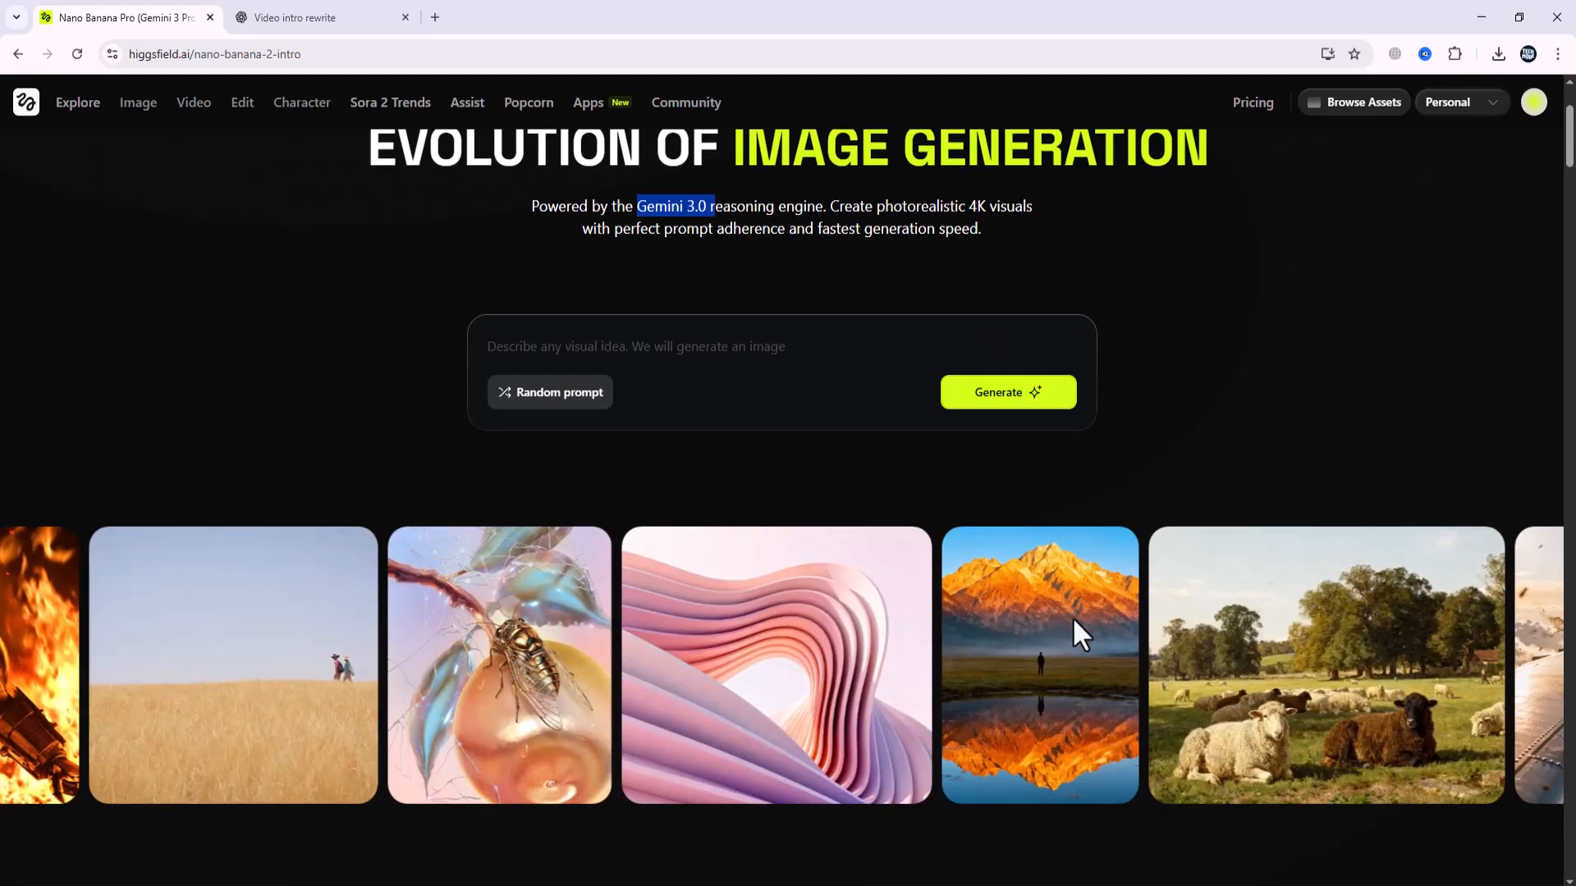
{"action": "scroll", "scroll_direction": "down", "scroll_amount": 3}
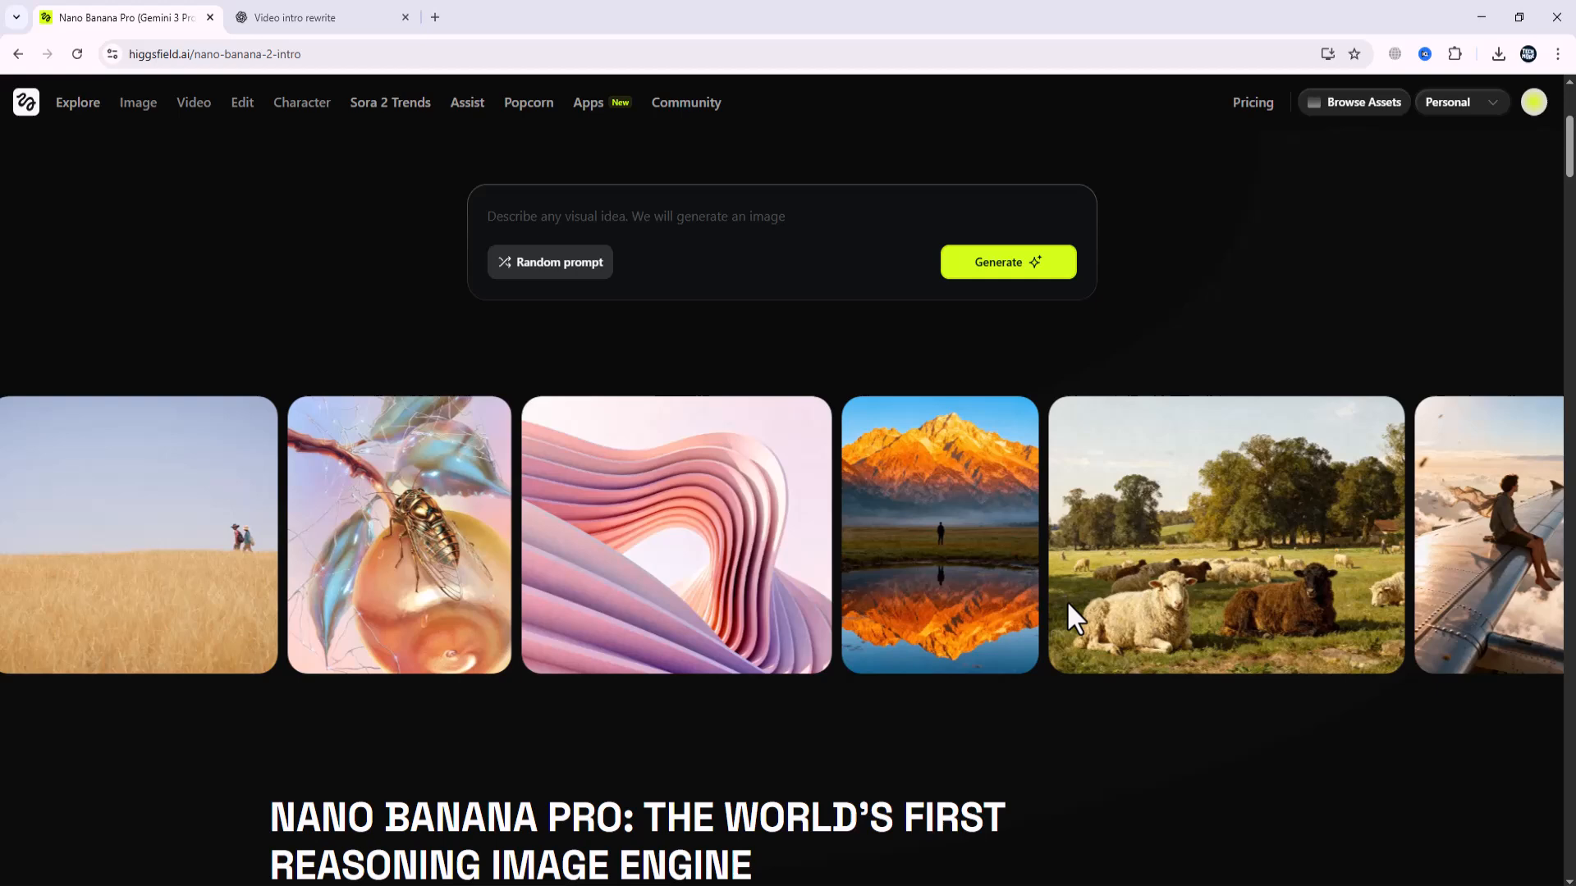
{"action": "scroll", "scroll_direction": "down", "scroll_amount": 3}
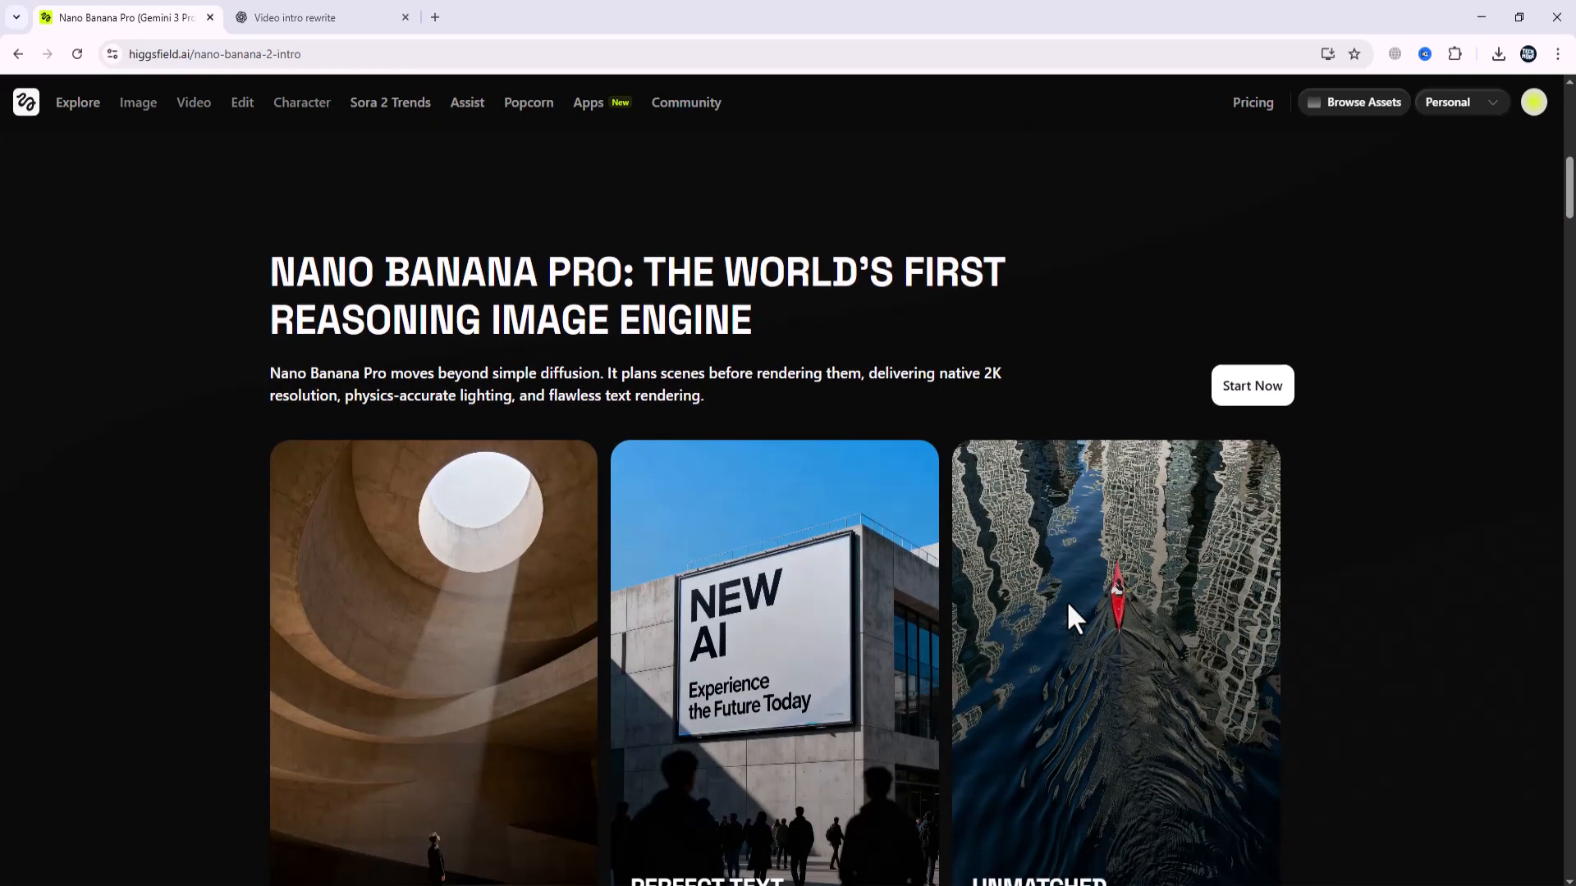
{"action": "scroll", "scroll_direction": "down", "scroll_amount": 3}
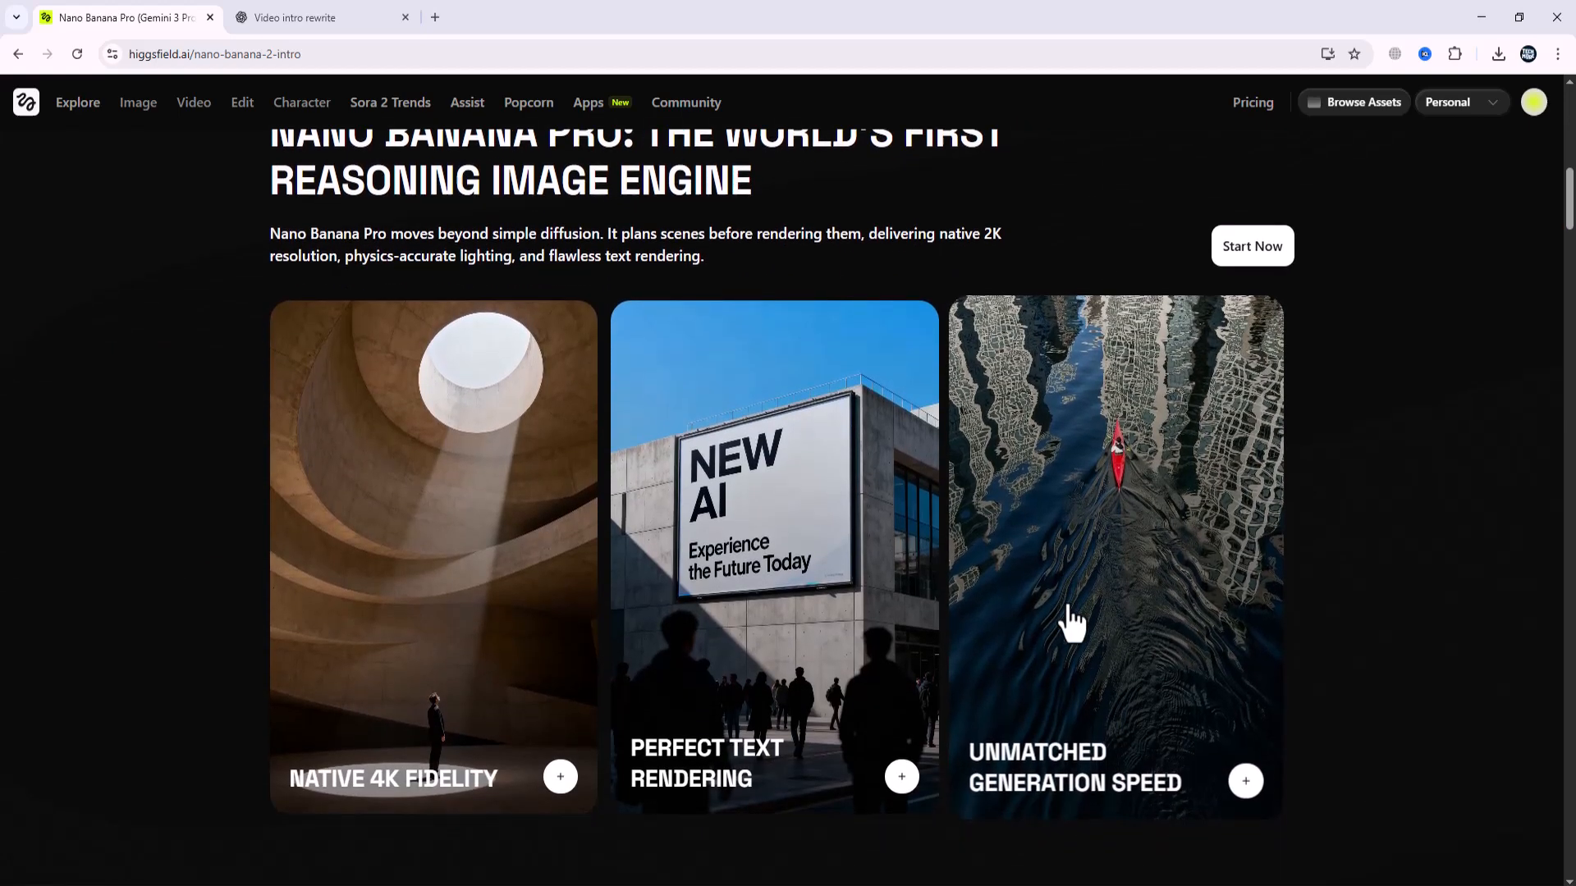
{"action": "scroll", "scroll_direction": "down", "scroll_amount": 3}
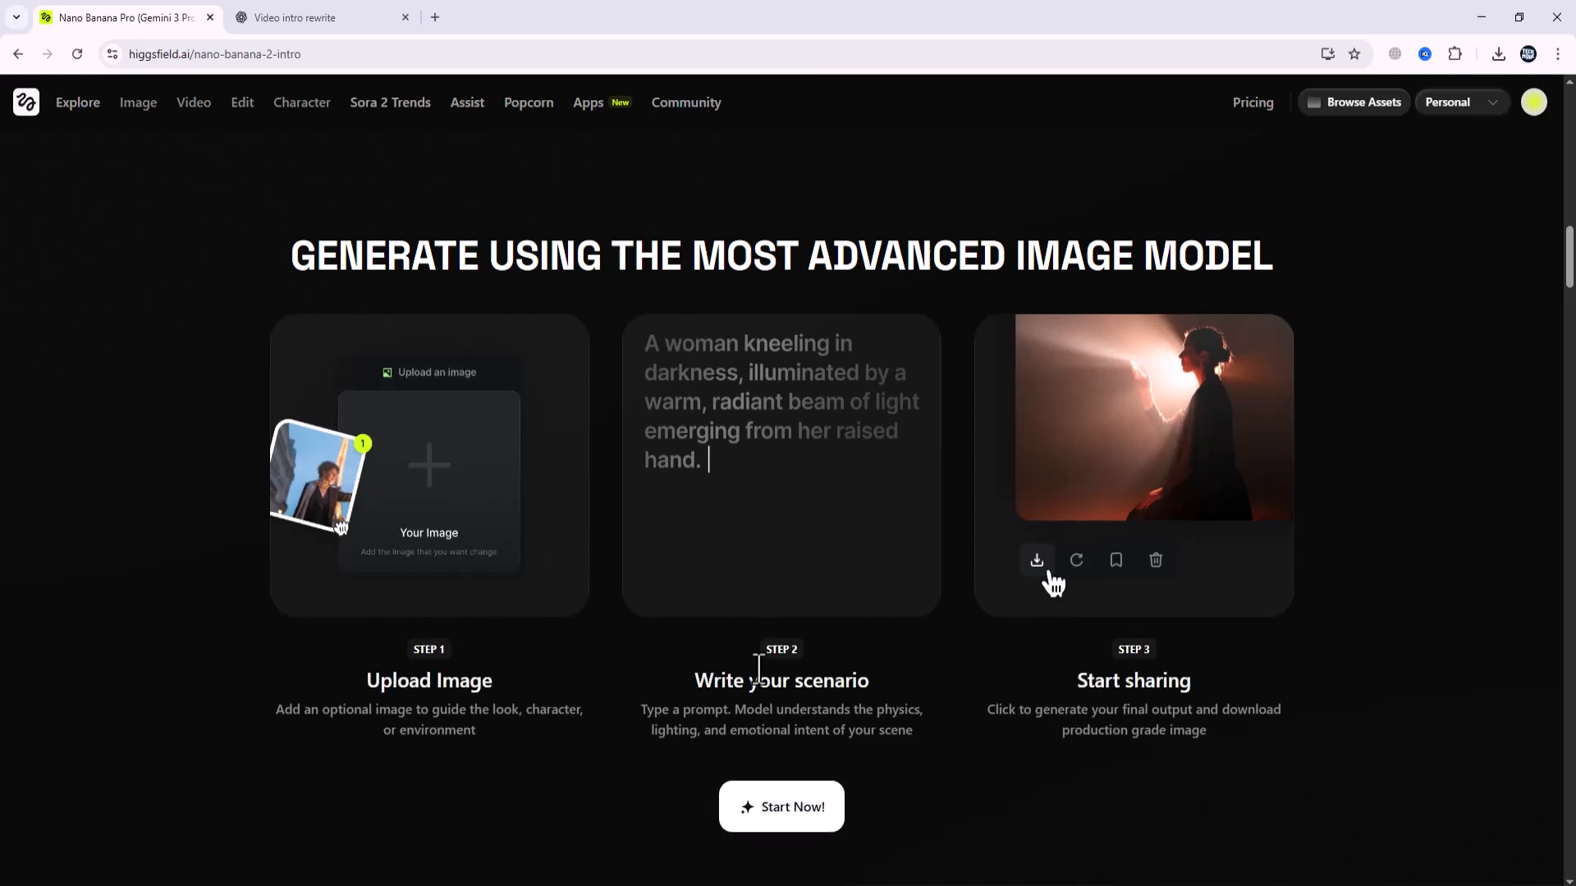
{"action": "scroll", "scroll_direction": "down", "scroll_amount": 3}
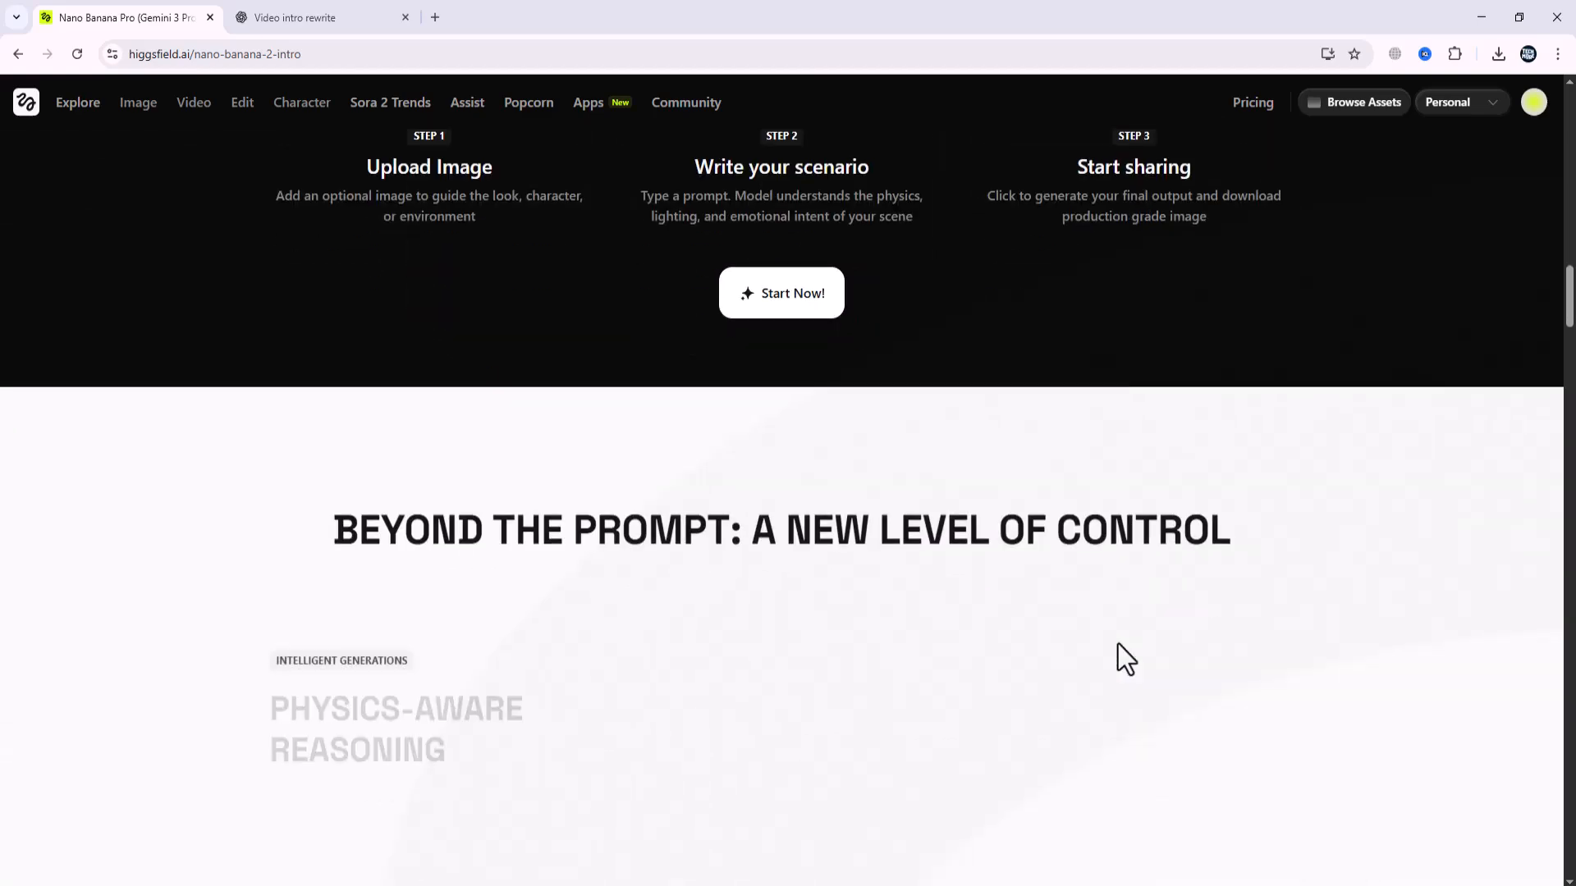
{"action": "scroll", "scroll_direction": "down", "scroll_amount": 3}
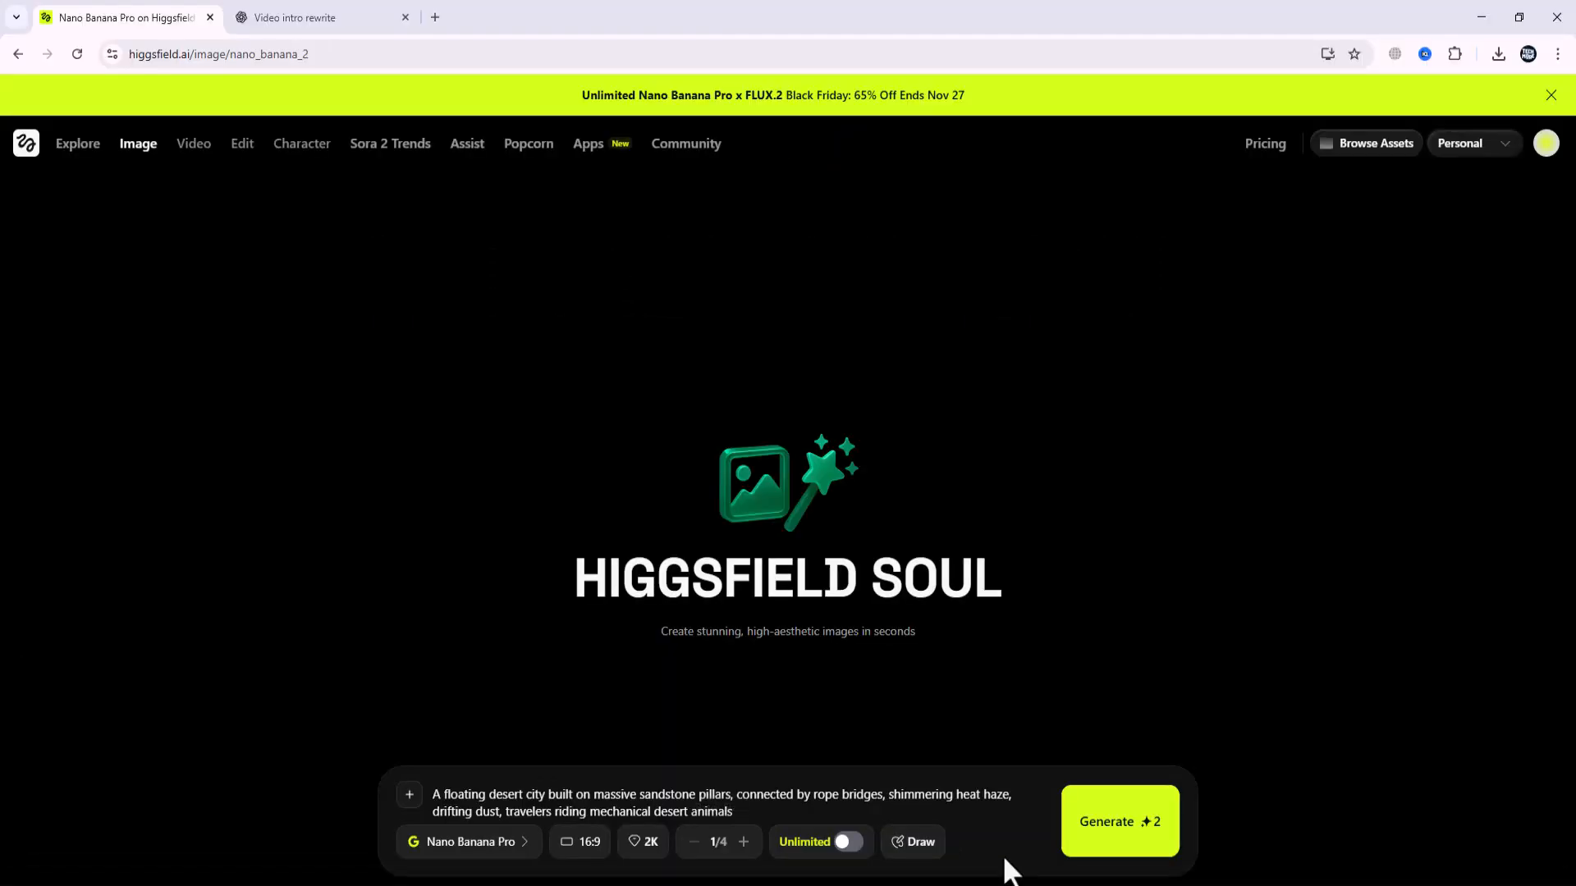
{"action": "left_click", "coordinate": [1120, 821]}
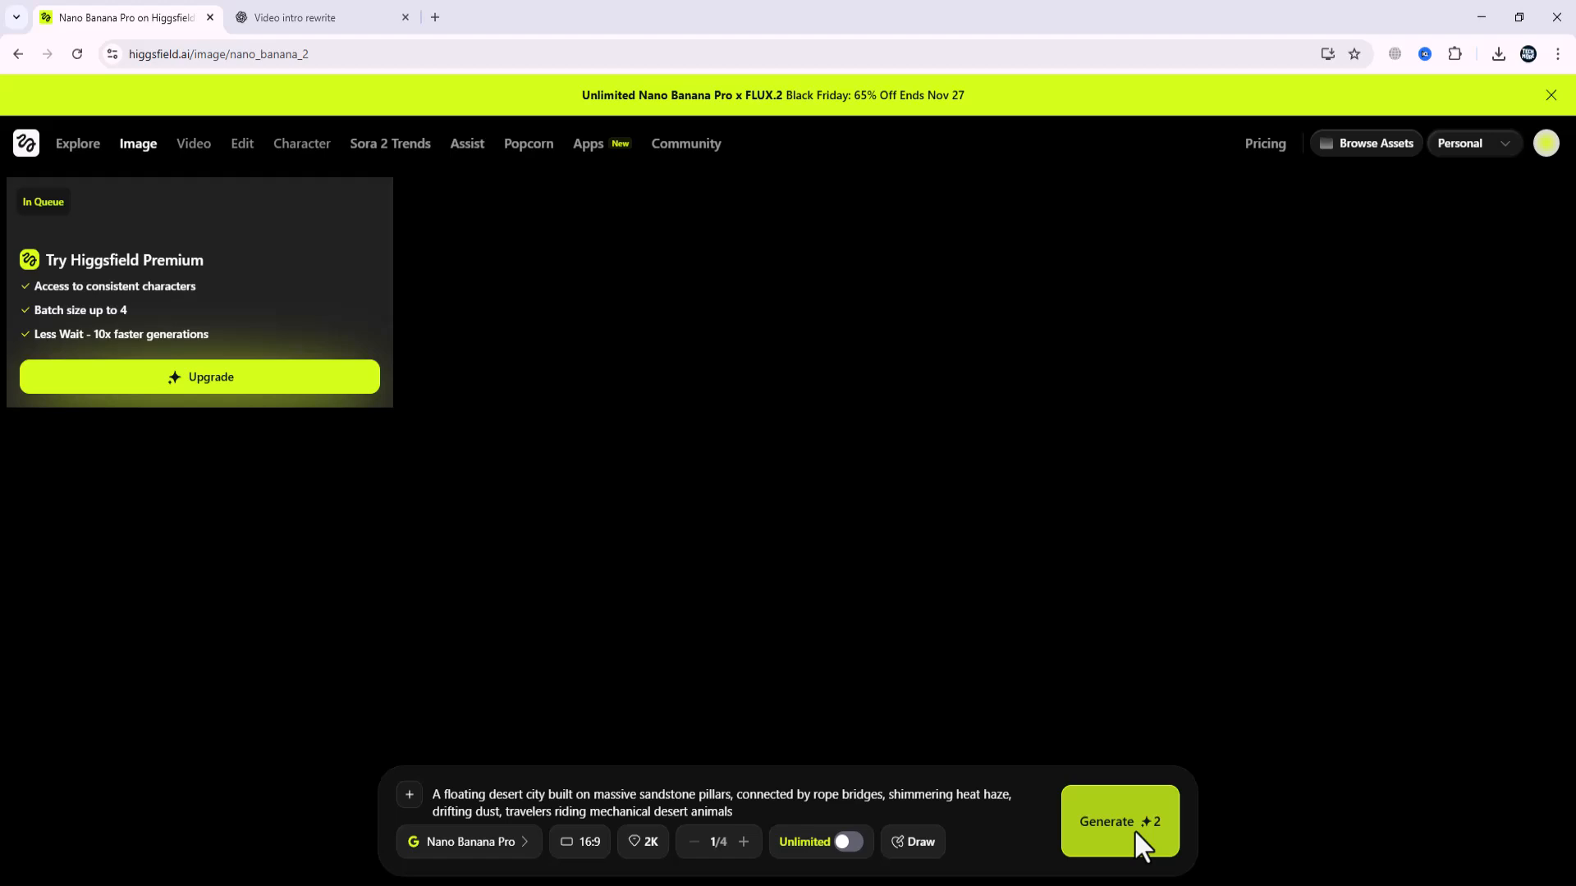
{"action": "left_click", "coordinate": [1120, 821]}
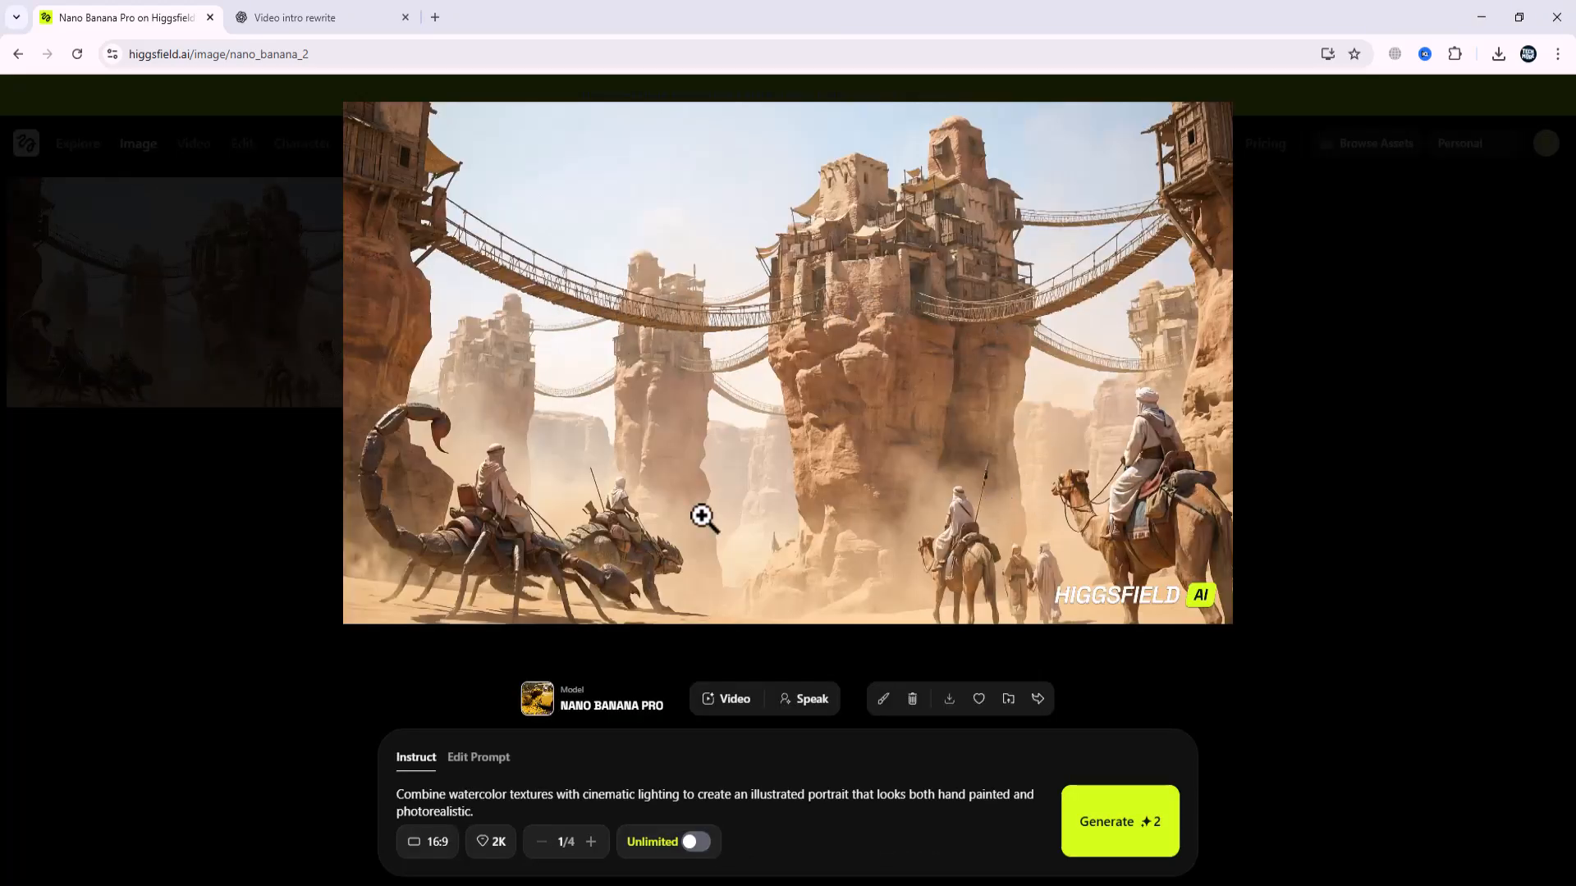
{"action": "mouse_move", "coordinate": [732, 473]}
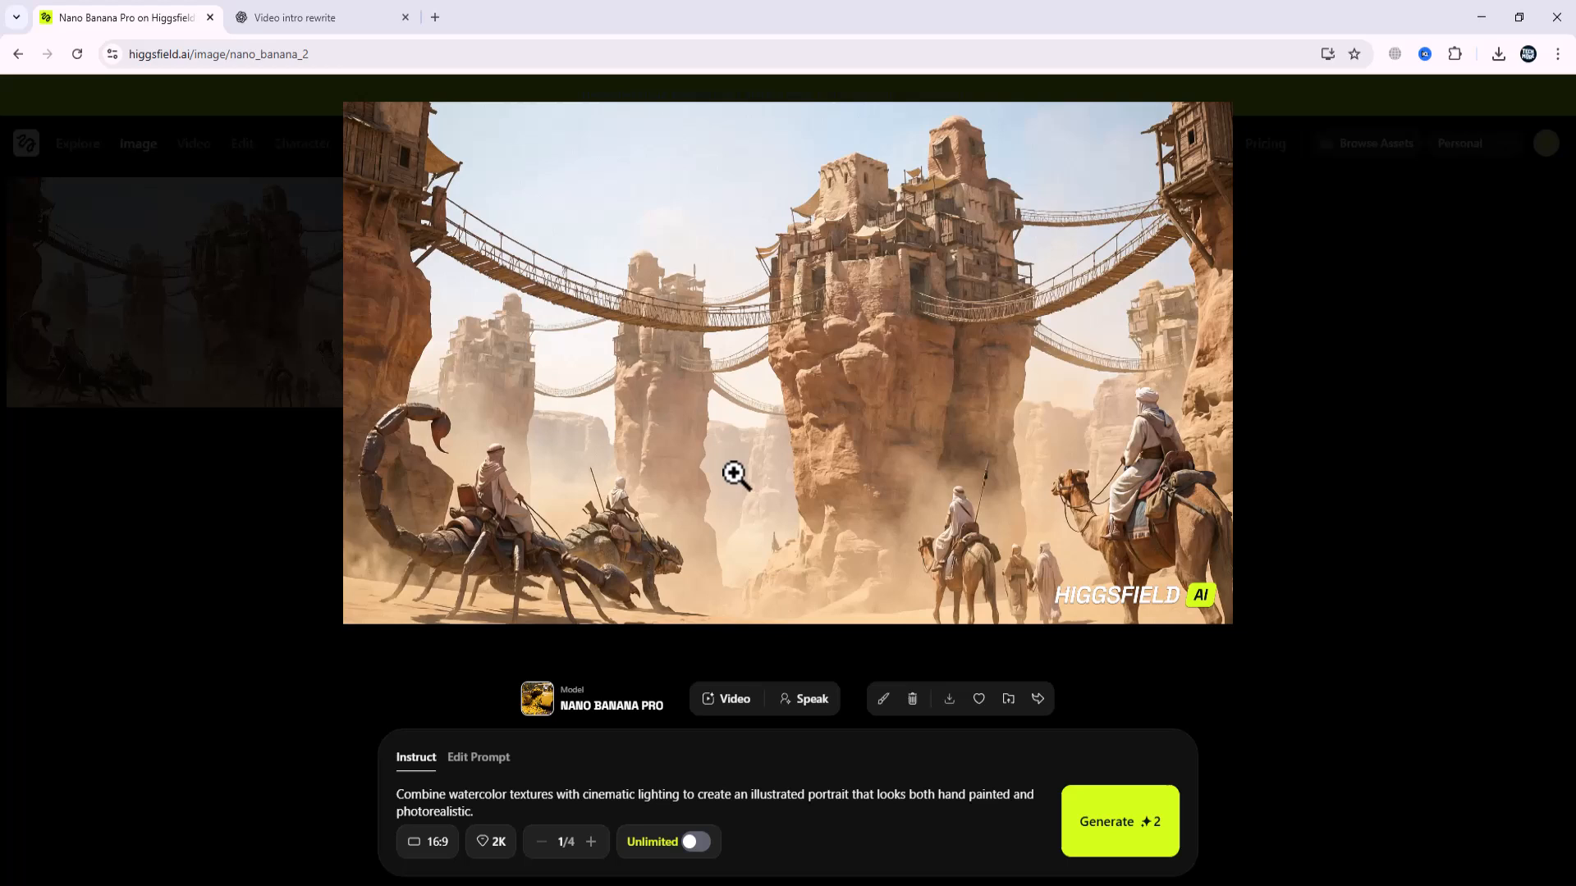
{"action": "mouse_move", "coordinate": [833, 346]}
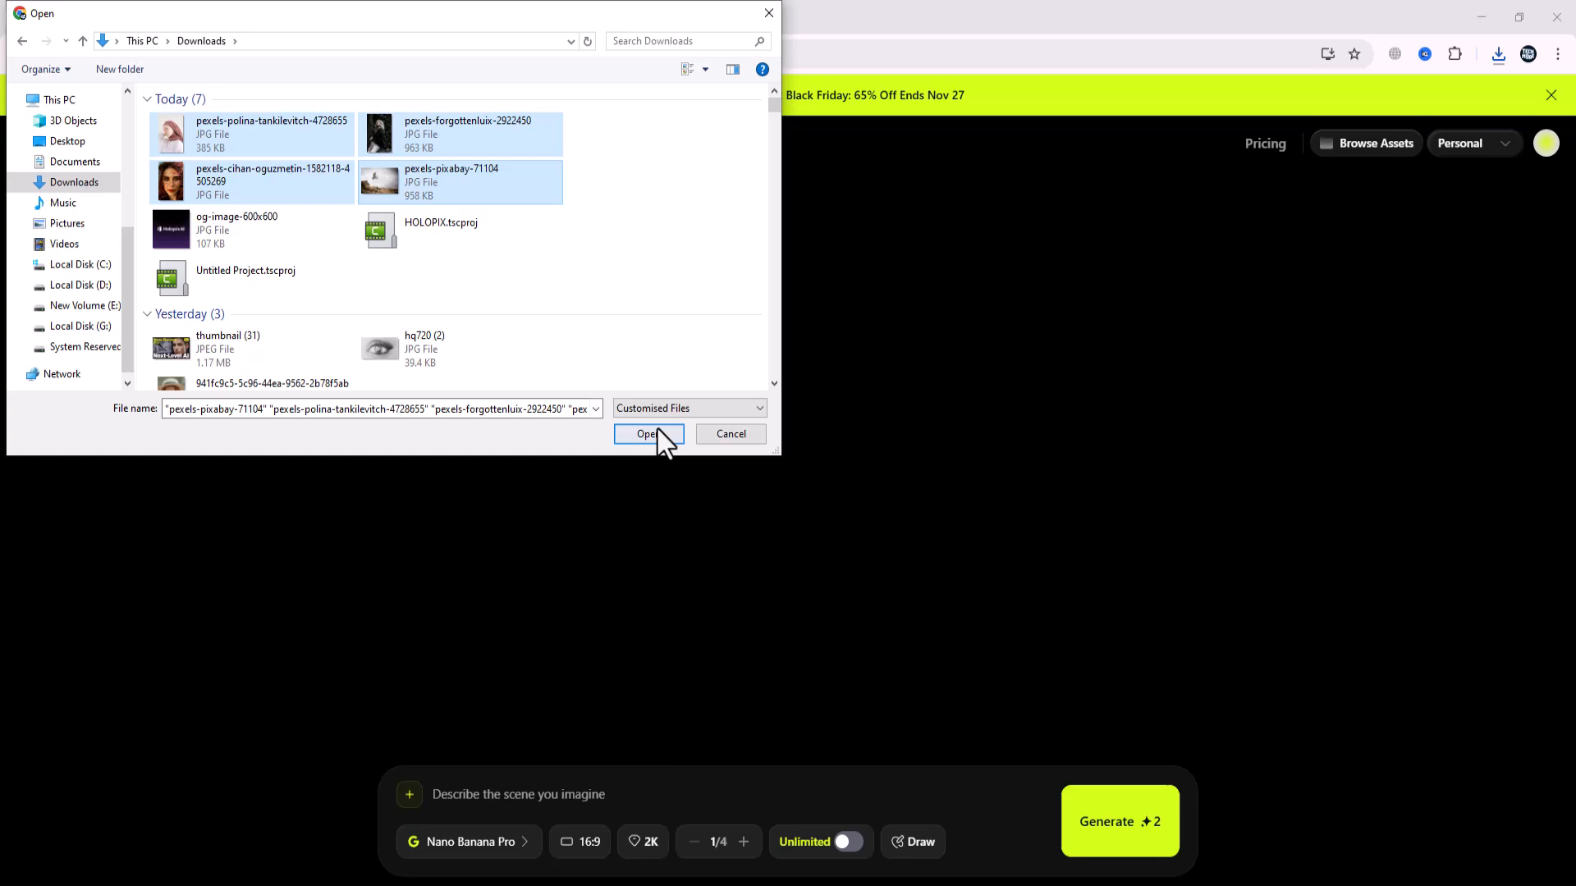
Upload the portrait reference photos, generate the robotics-lab CRITICAL FAILURE scene with three women, and enlarge it.
{"action": "left_click", "coordinate": [646, 433]}
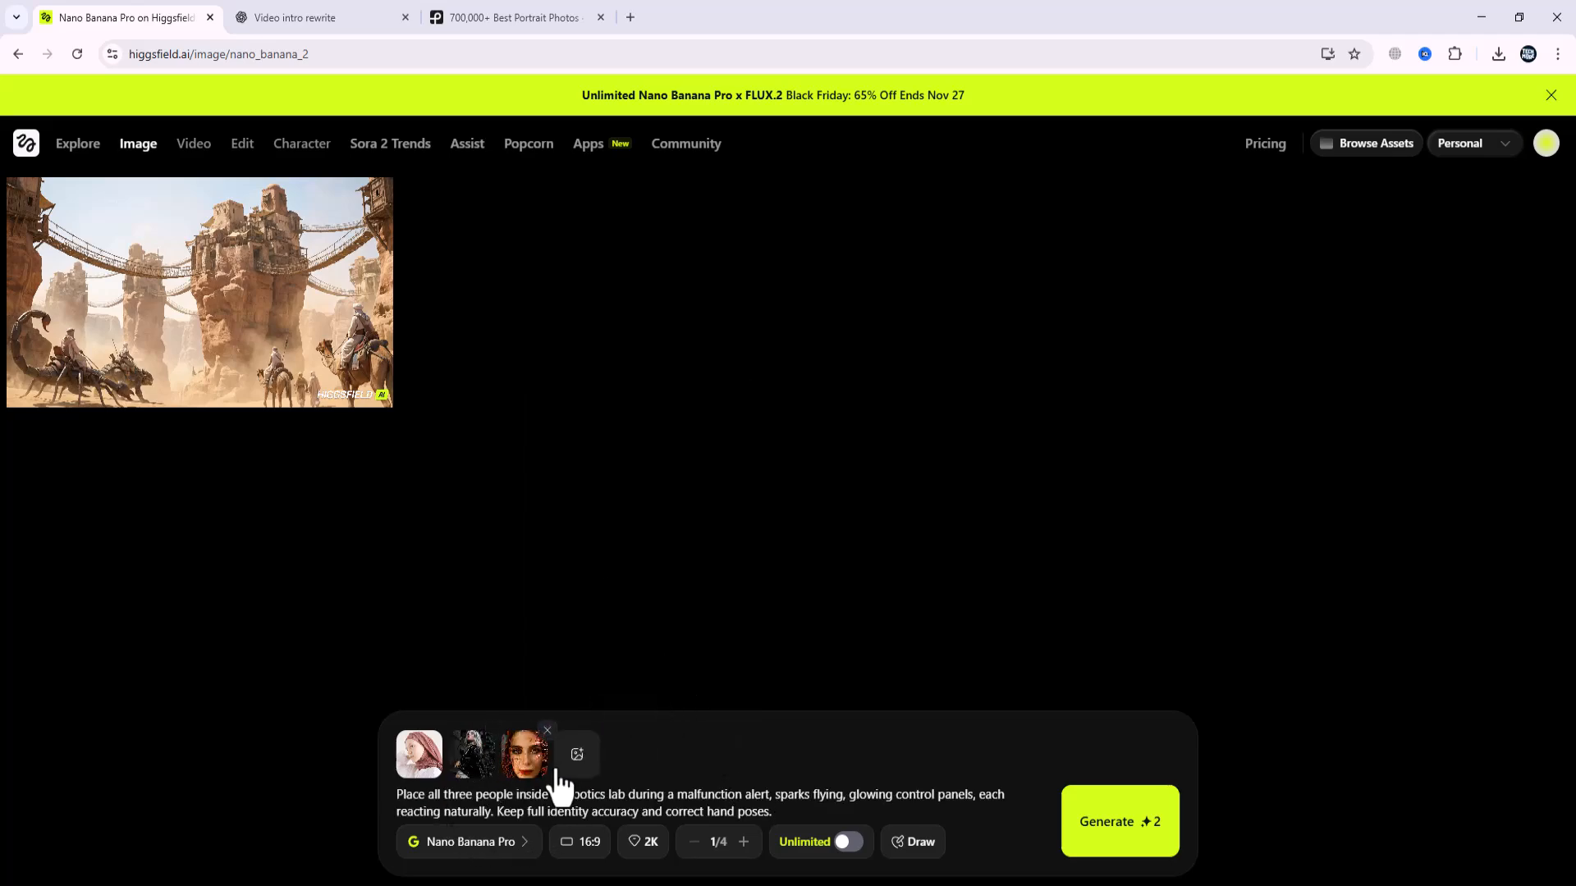
{"action": "left_click", "coordinate": [576, 753]}
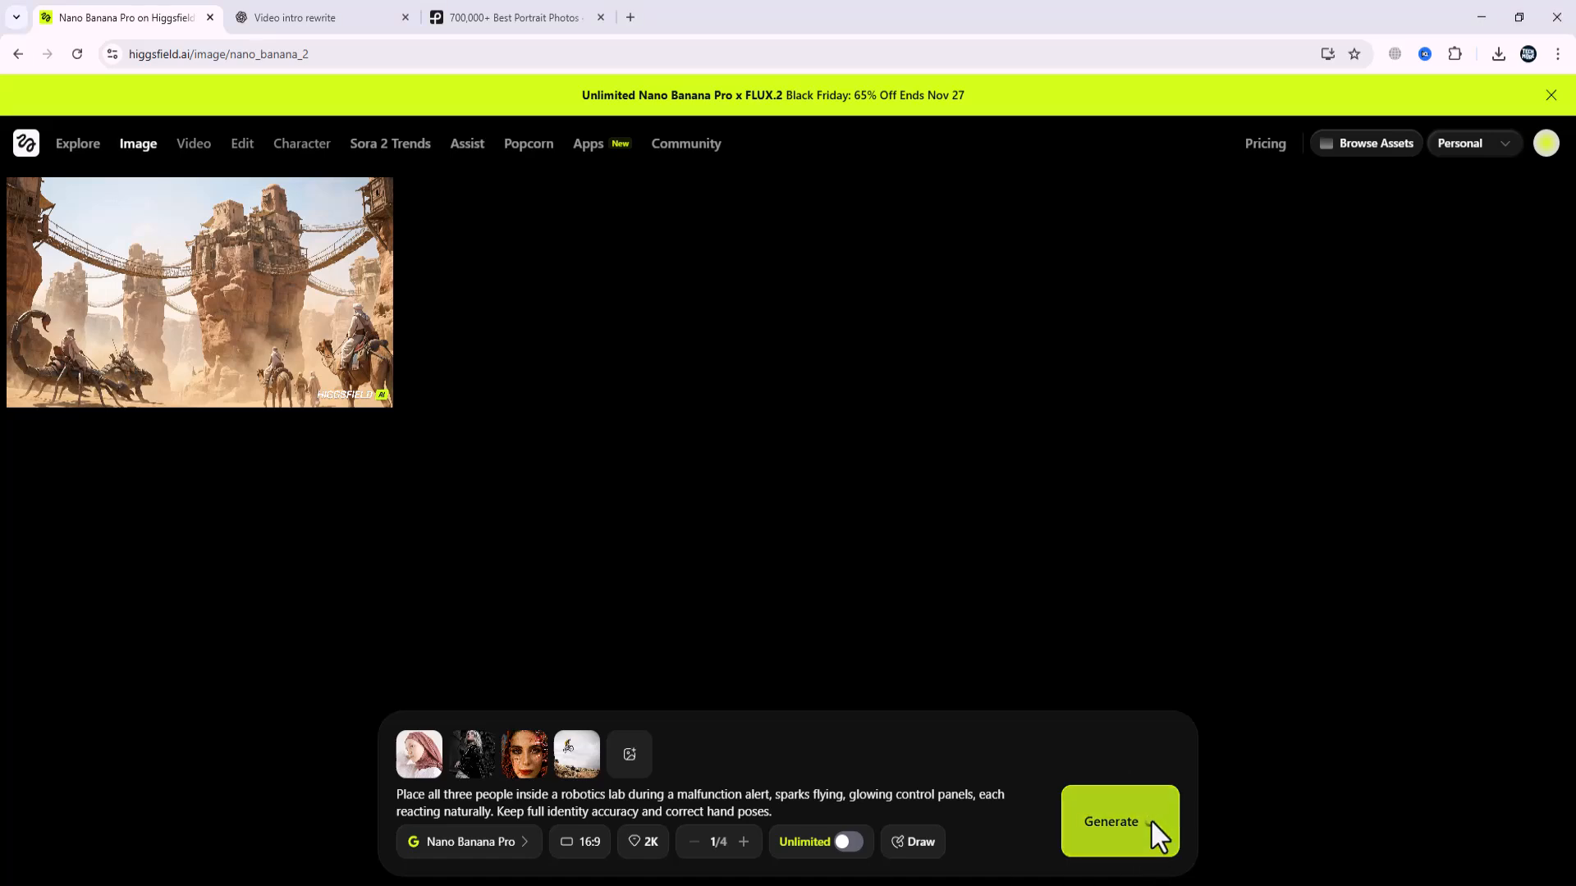
{"action": "left_click", "coordinate": [1119, 821]}
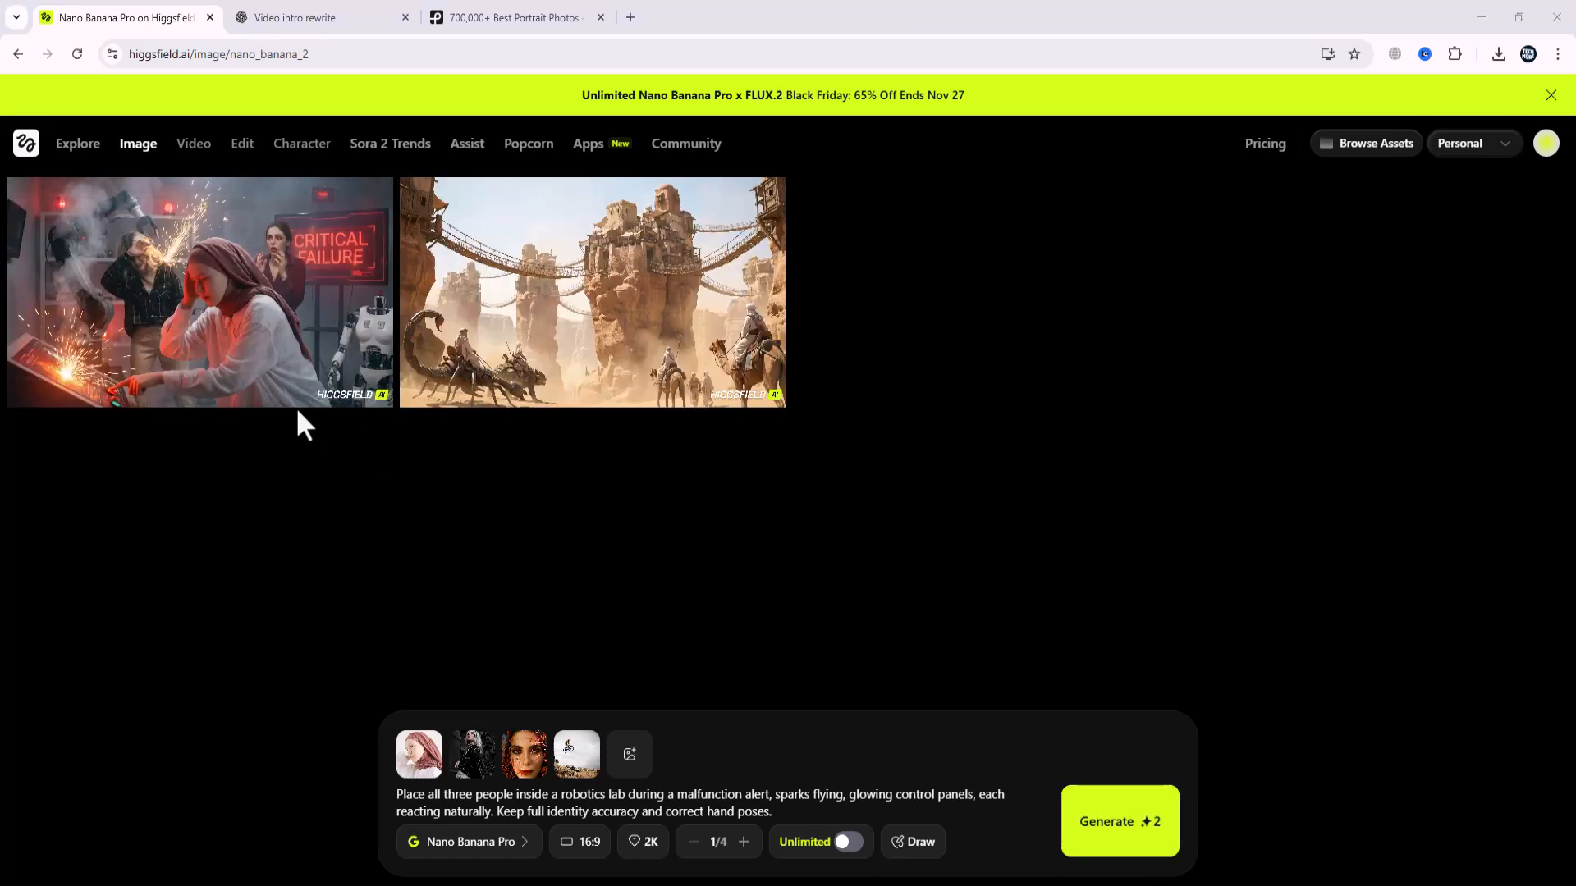
{"action": "left_click", "coordinate": [197, 292]}
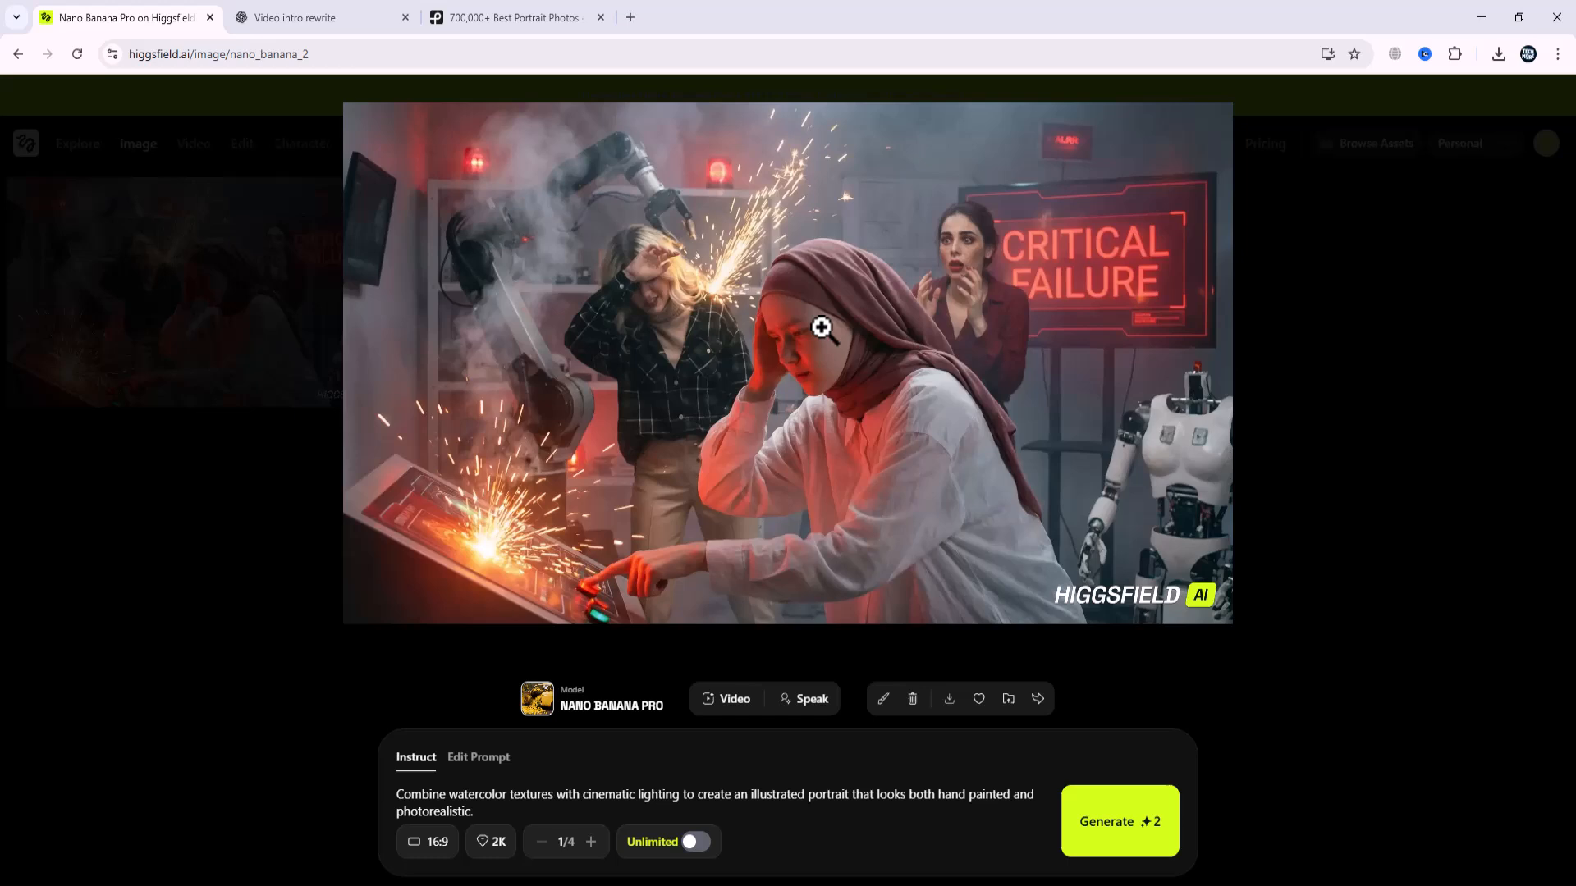
{"action": "mouse_move", "coordinate": [796, 447]}
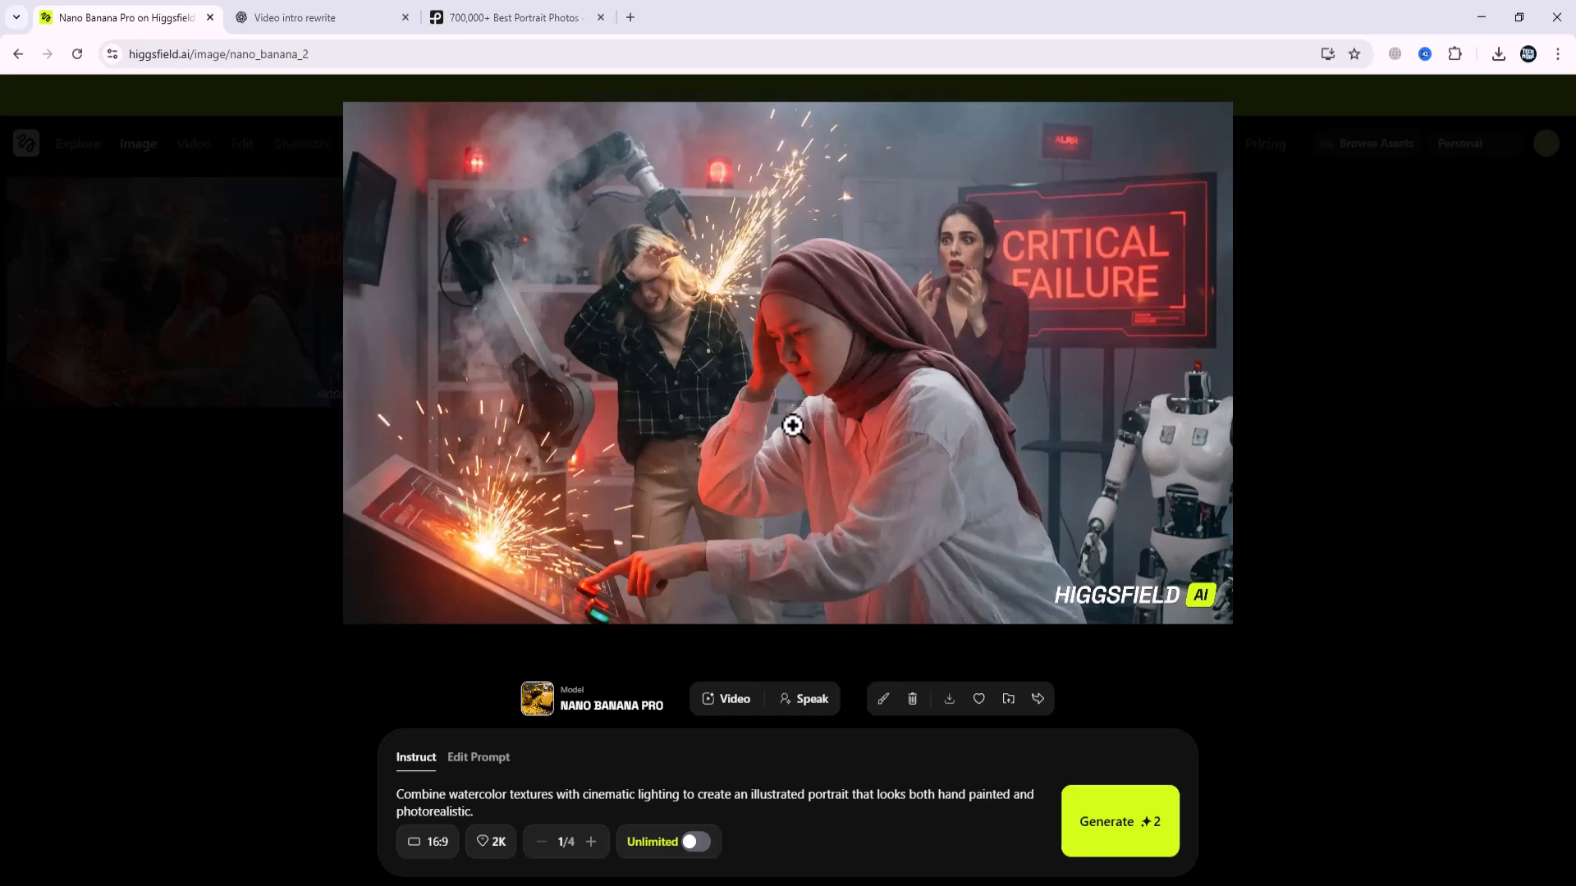
{"action": "mouse_move", "coordinate": [256, 645]}
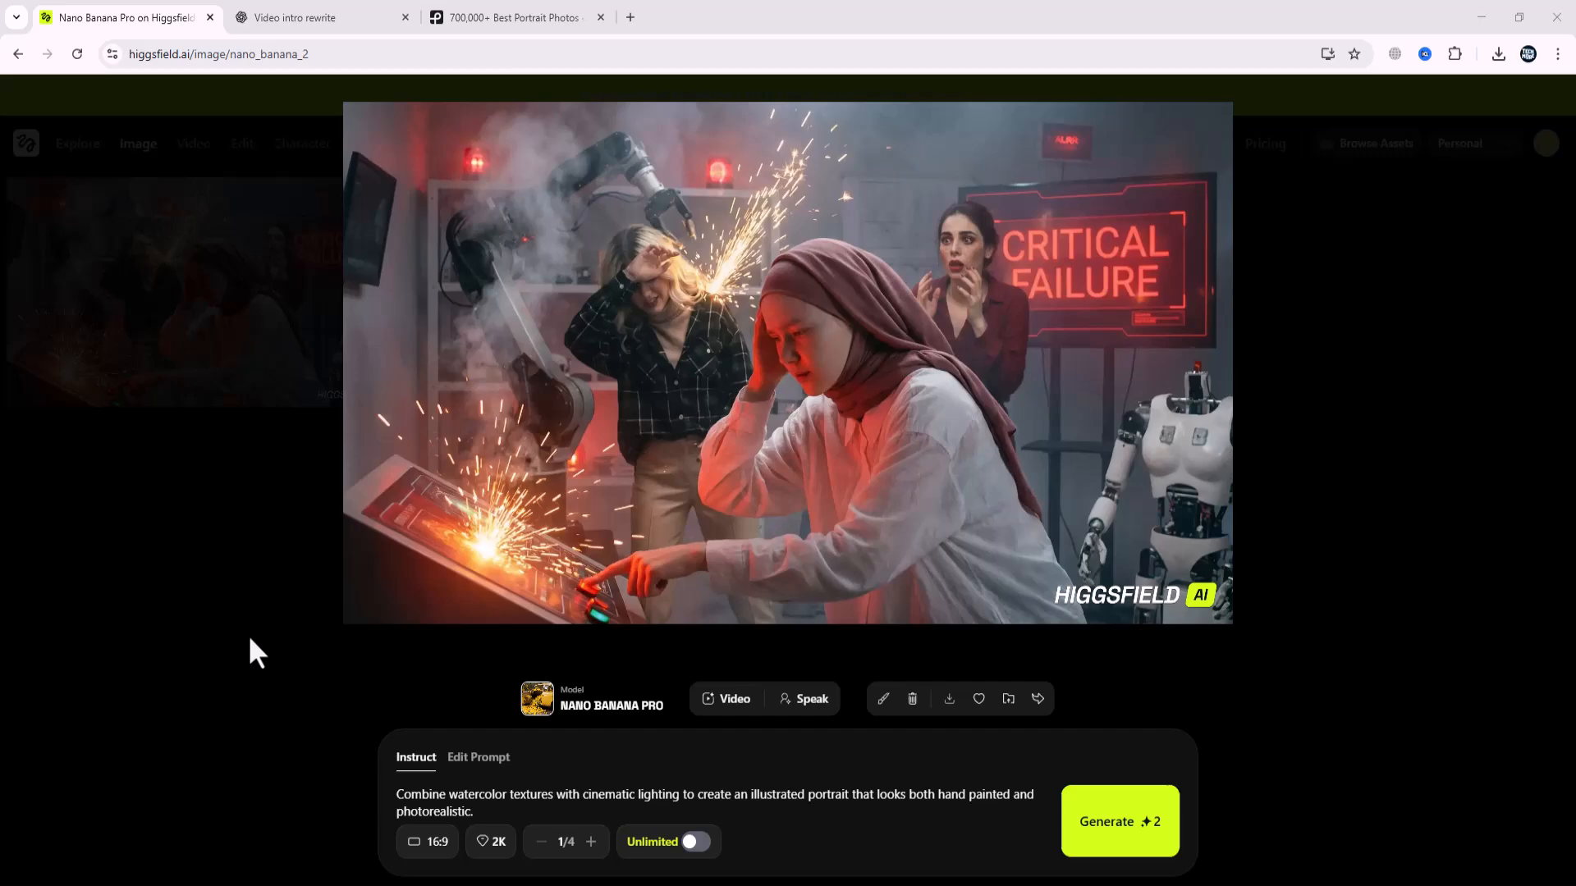
{"action": "mouse_move", "coordinate": [282, 694]}
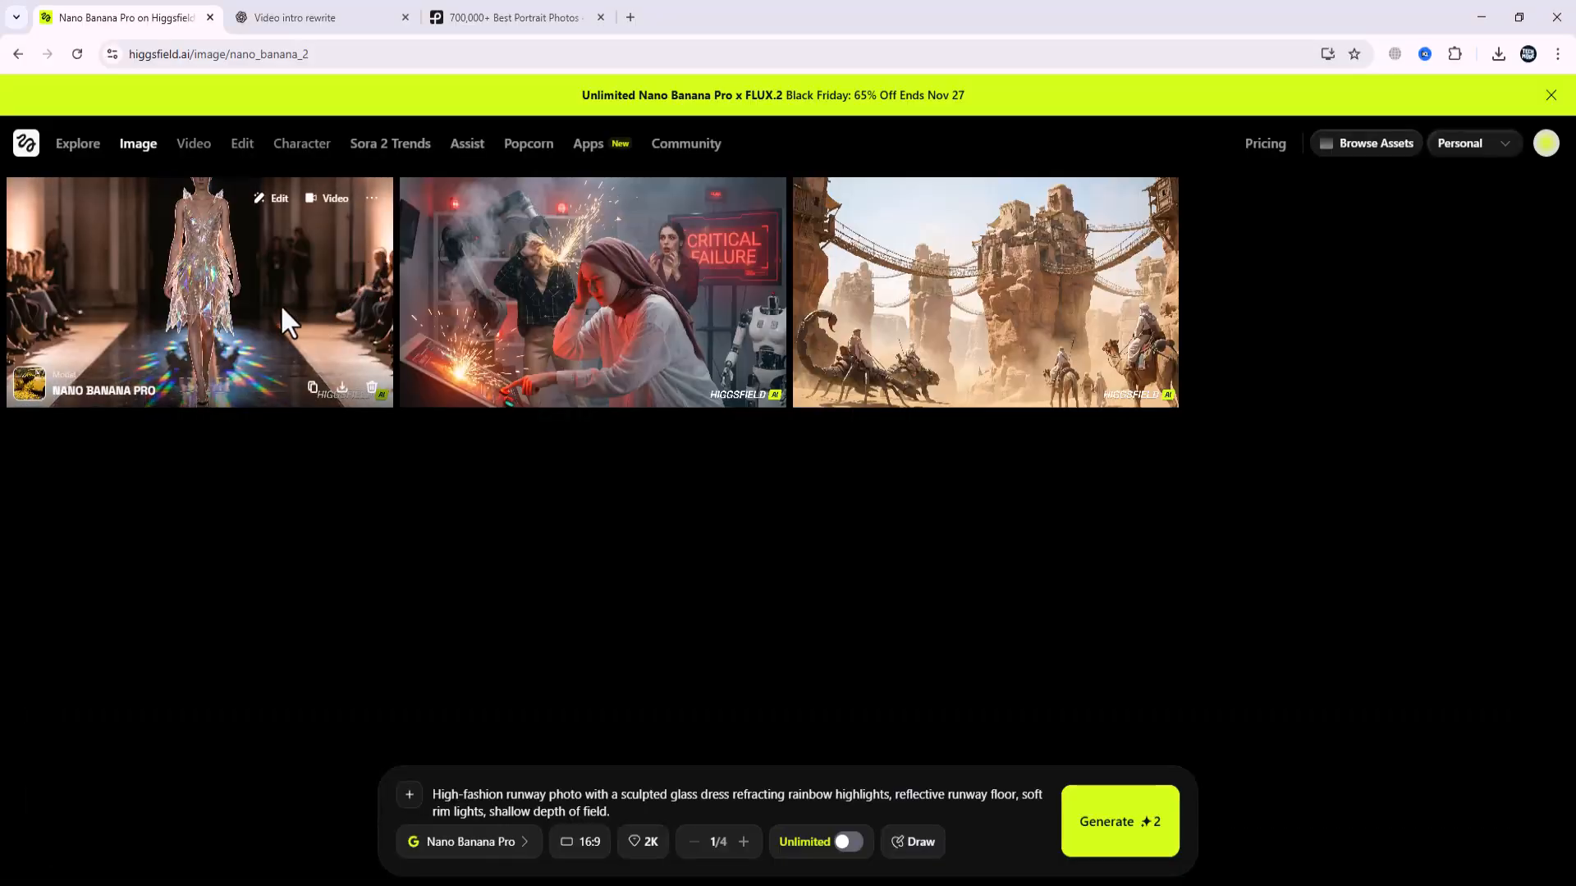
View the iridescent glass-dress runway image enlarged.
{"action": "left_click", "coordinate": [202, 295]}
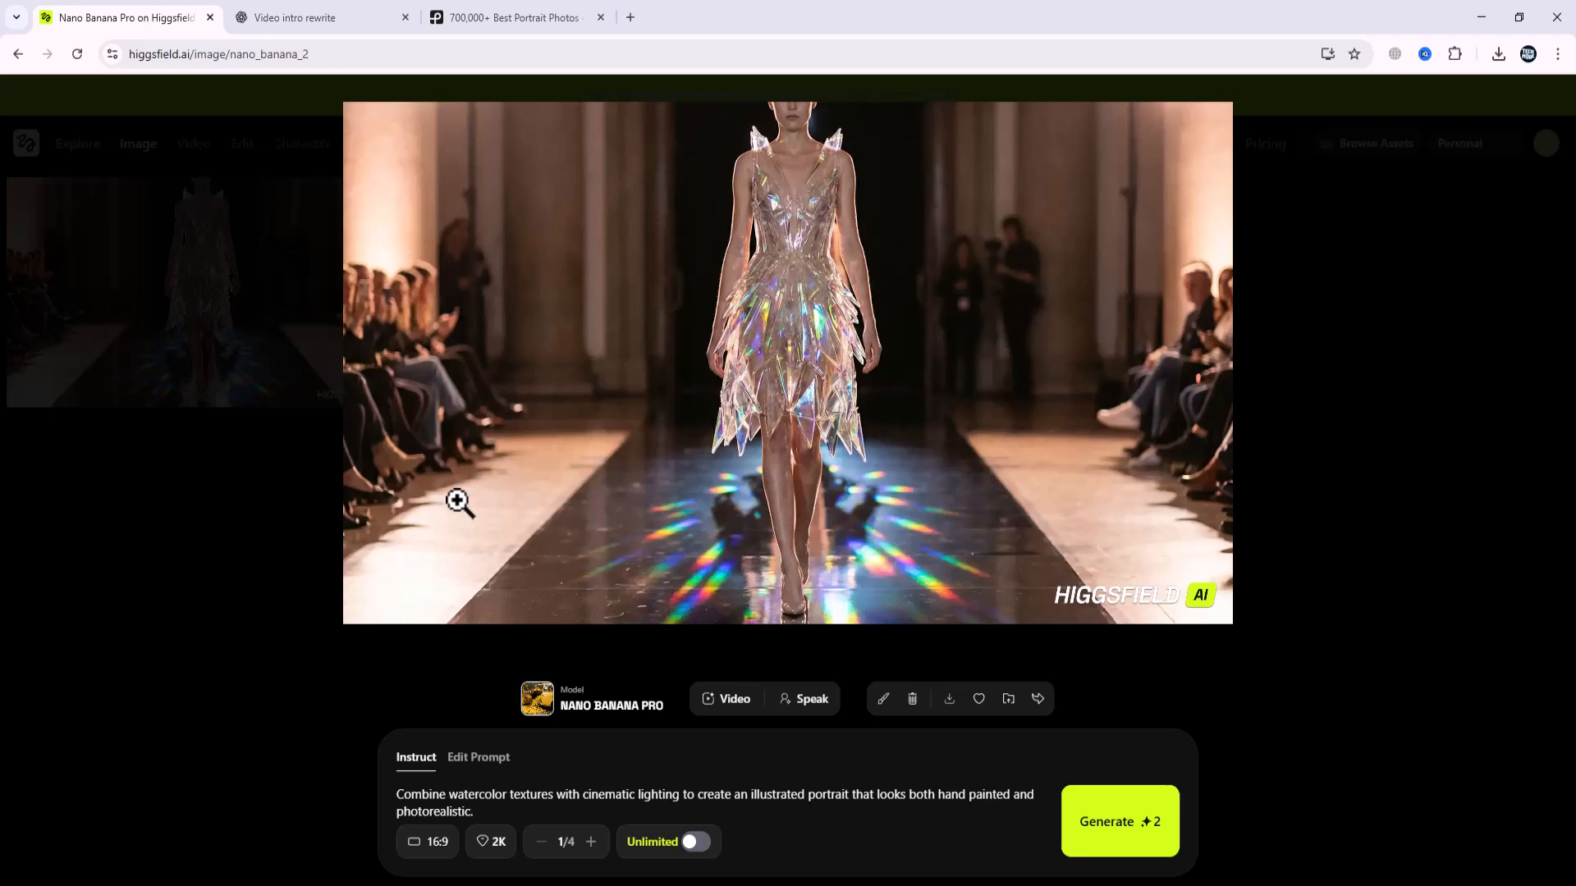
{"action": "mouse_move", "coordinate": [1131, 500]}
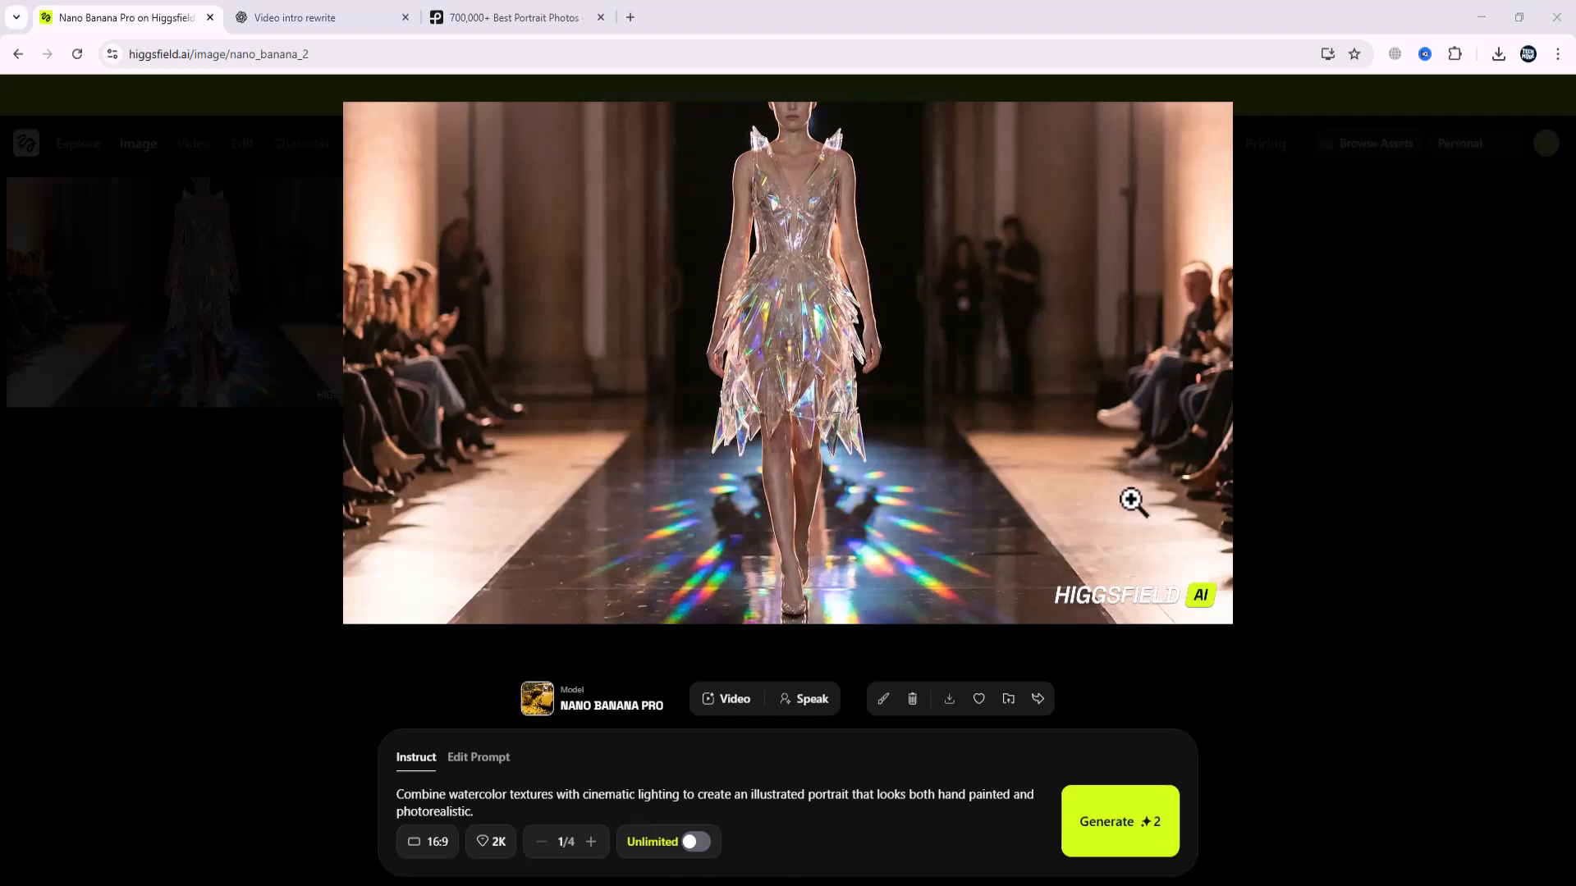
{"action": "mouse_move", "coordinate": [827, 657]}
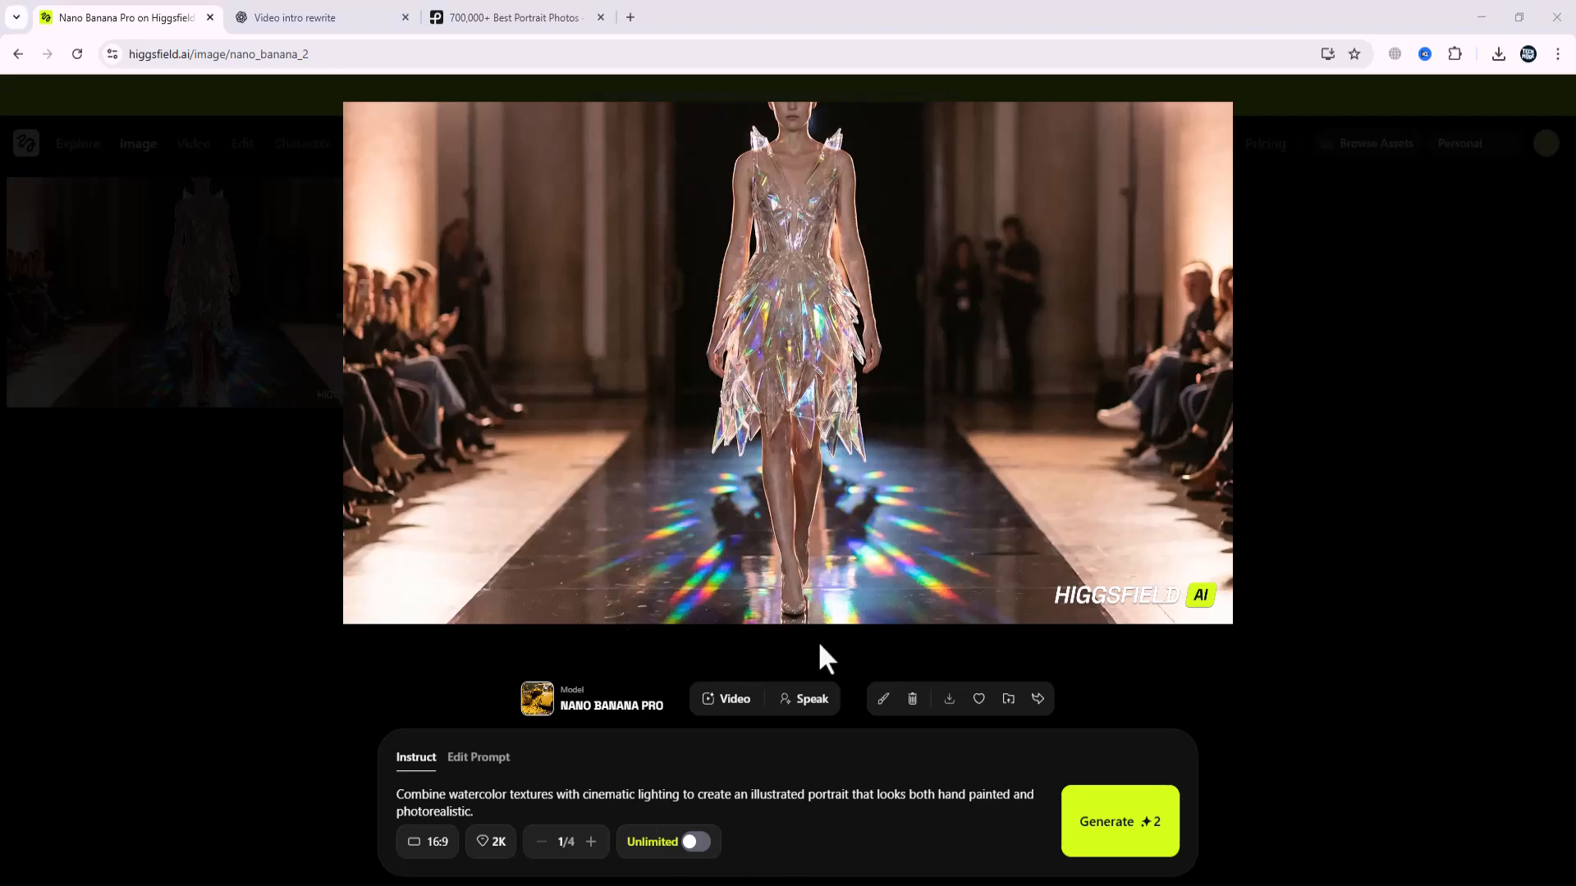
{"action": "mouse_move", "coordinate": [1458, 880]}
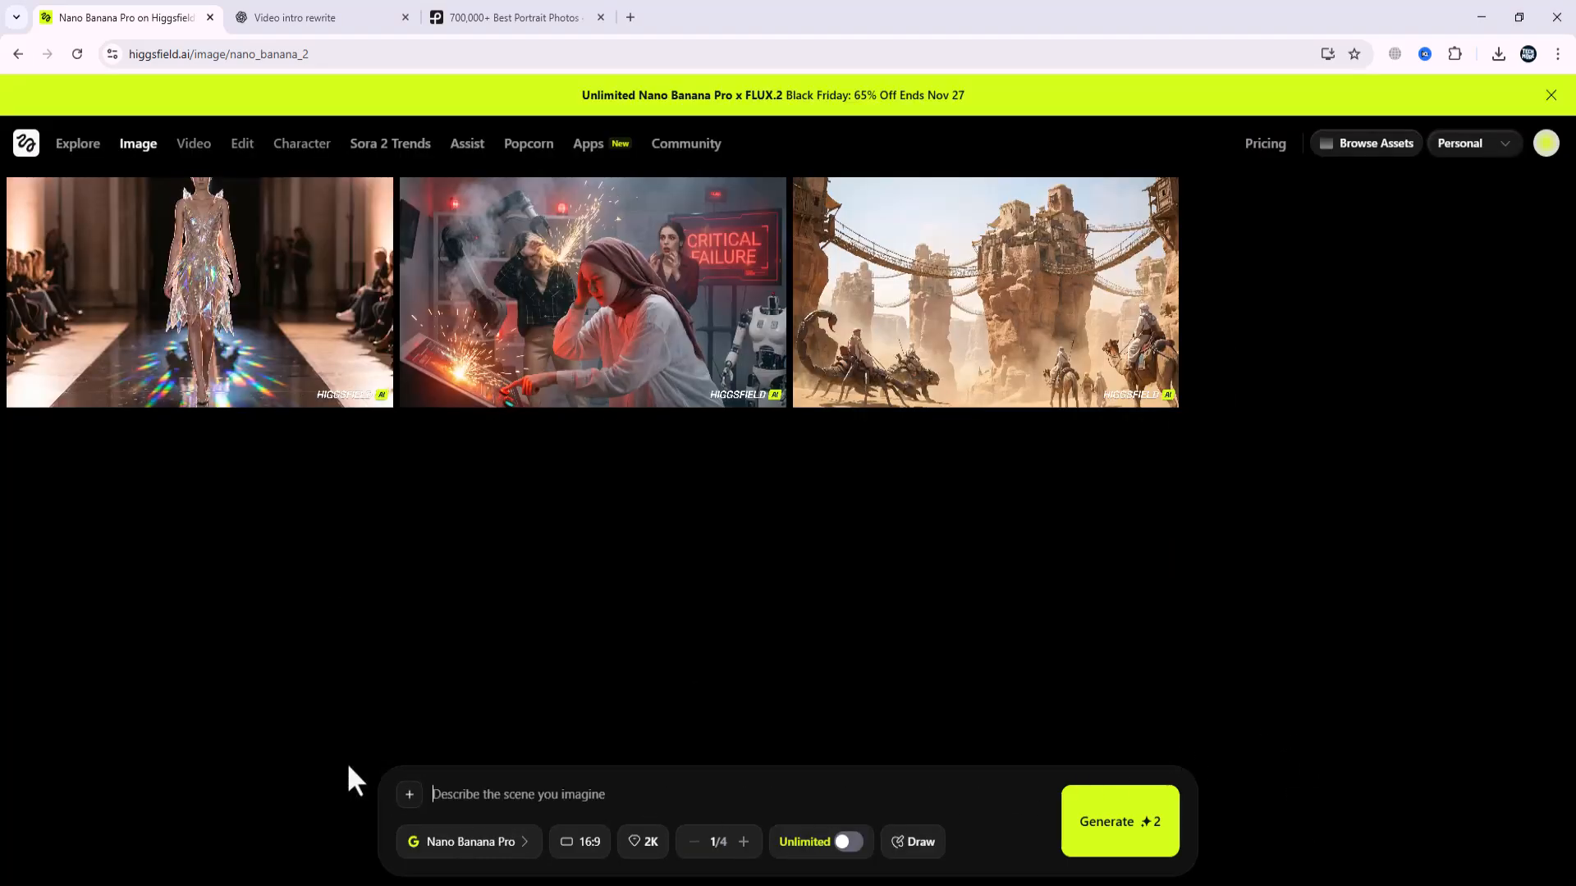
Generate the 1978 newspaper front page headlined 'The Future Arrived Early' and close its preview.
{"action": "type", "text": "A 1978 newspaper front page with the headline The Future Arrived Early, clean serif font, accurate spacing, authentic ink texture."}
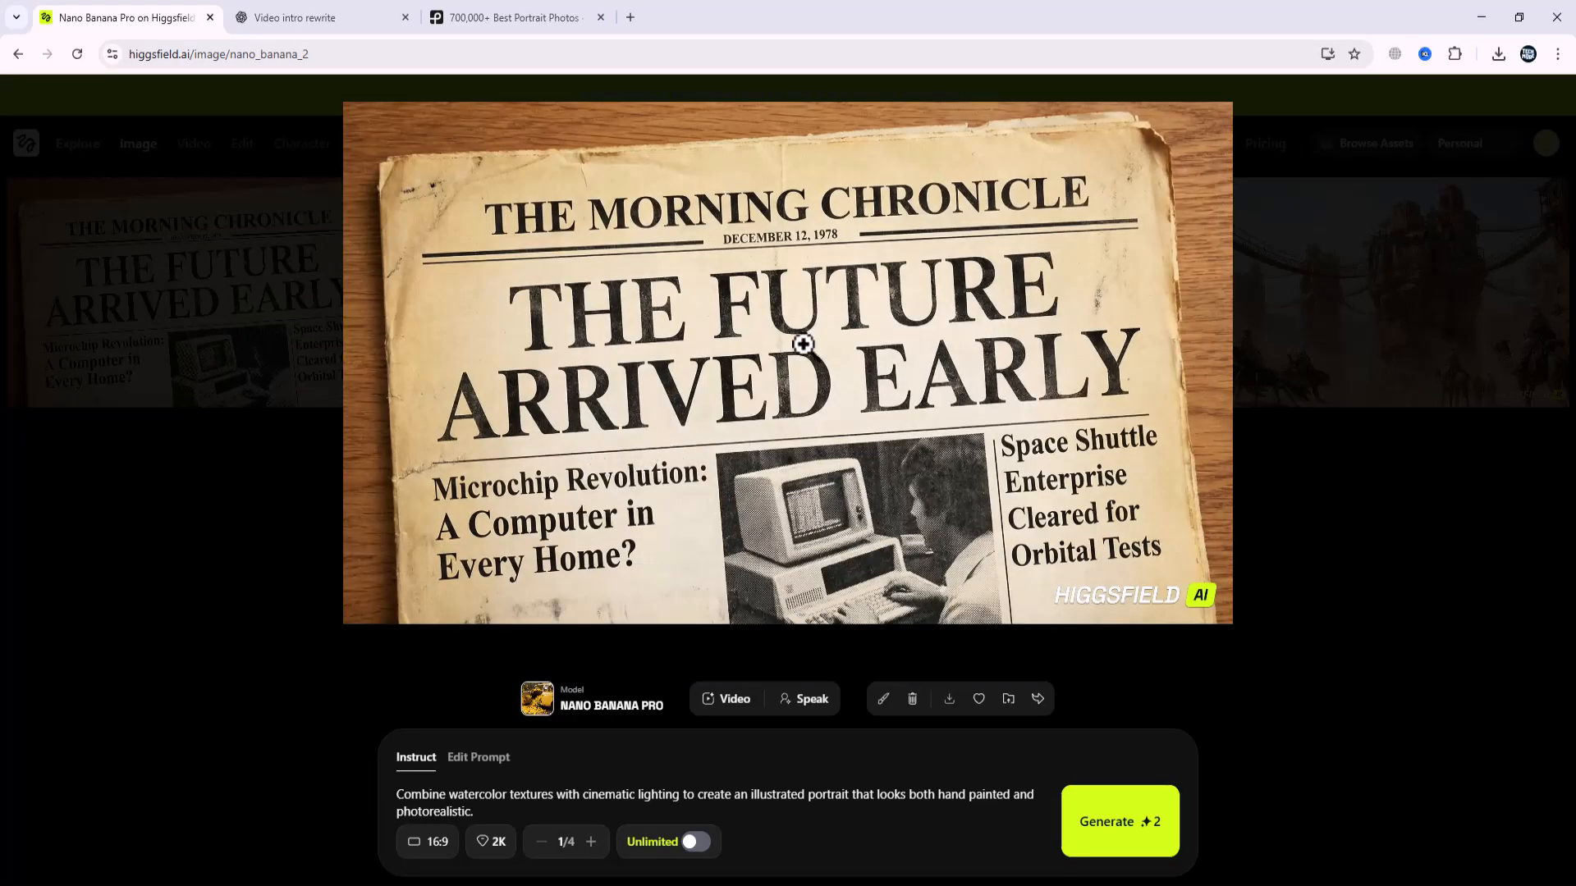
{"action": "mouse_move", "coordinate": [829, 394]}
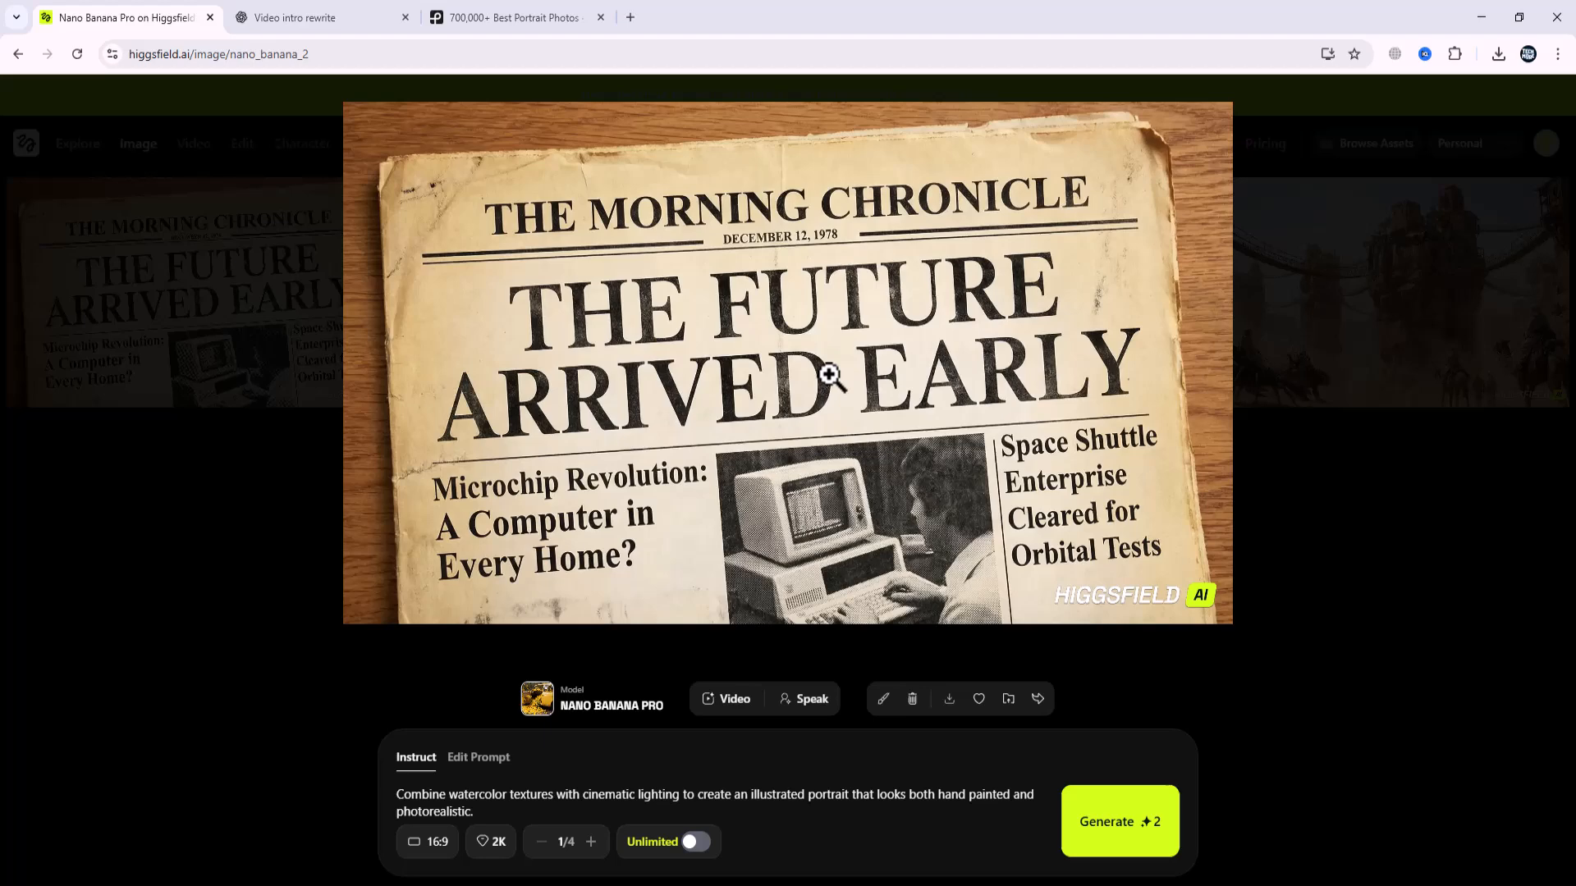
{"action": "mouse_move", "coordinate": [1130, 662]}
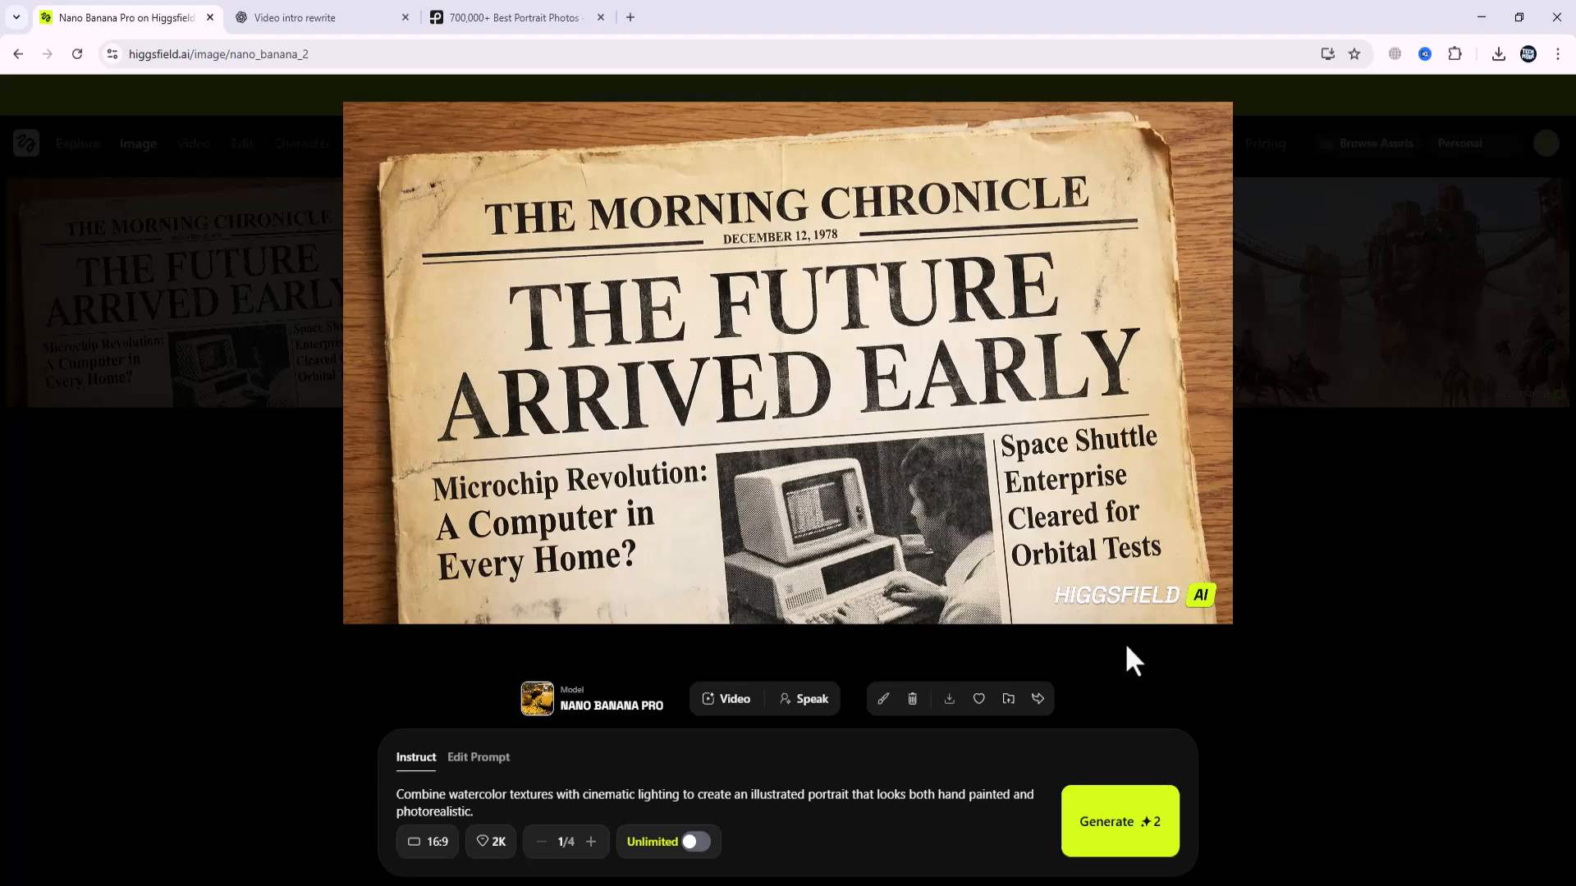
{"action": "left_click", "coordinate": [194, 144]}
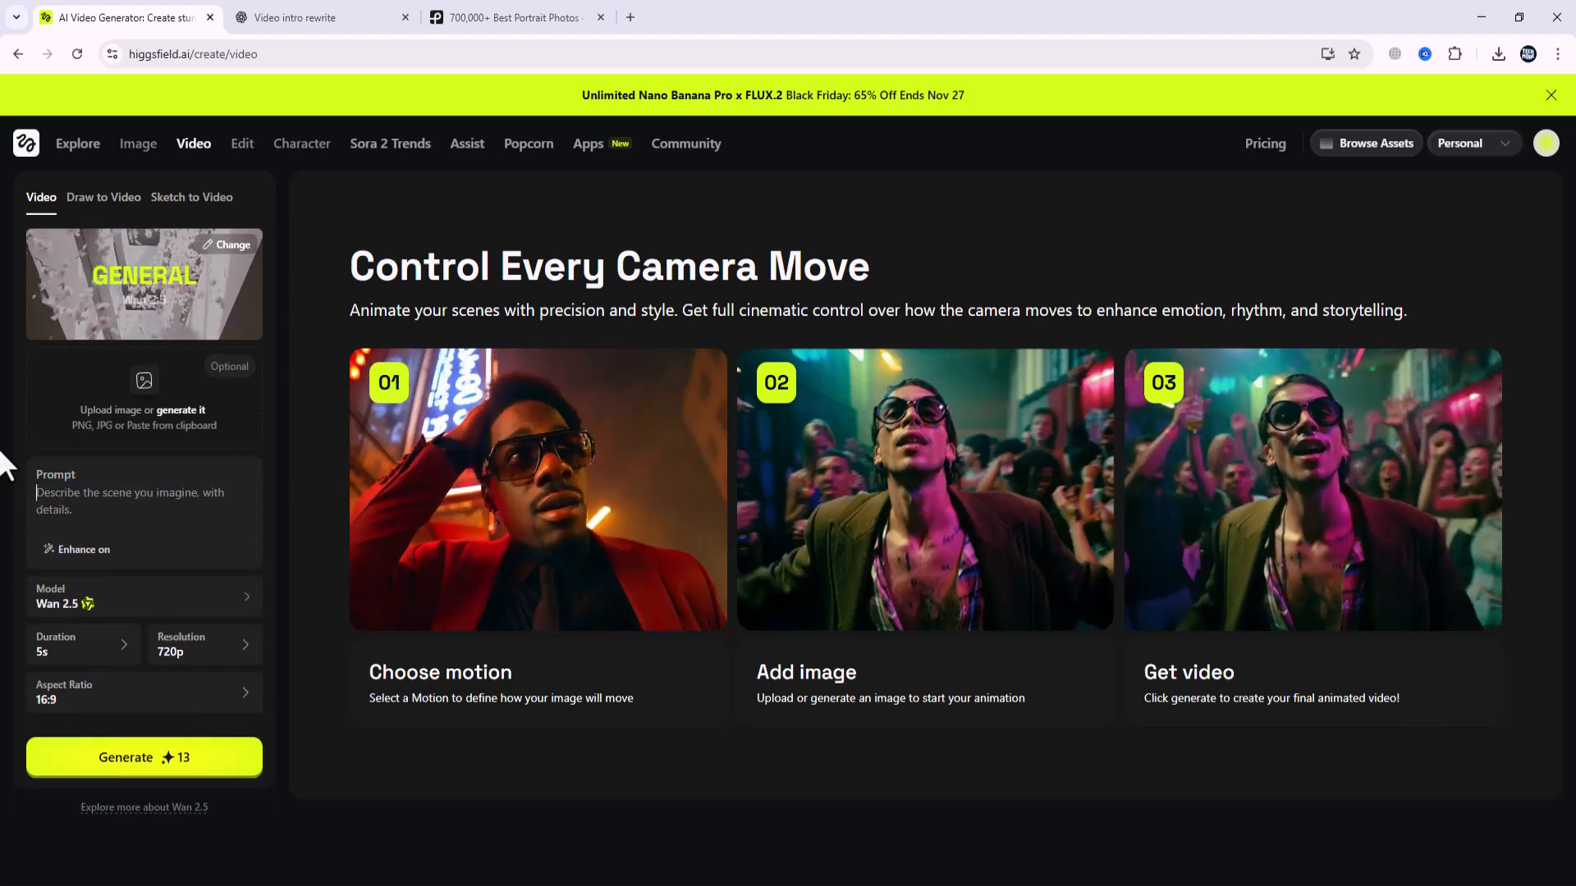
Enter the slow aerial bioluminescent rainforest night prompt in the video generator, then return to the image page.
{"action": "type", "text": "A slow aerial shot over a bioluminescent rainforest at night, glowing trees, falling spores, soft blue mist, gentle drone-style motion."}
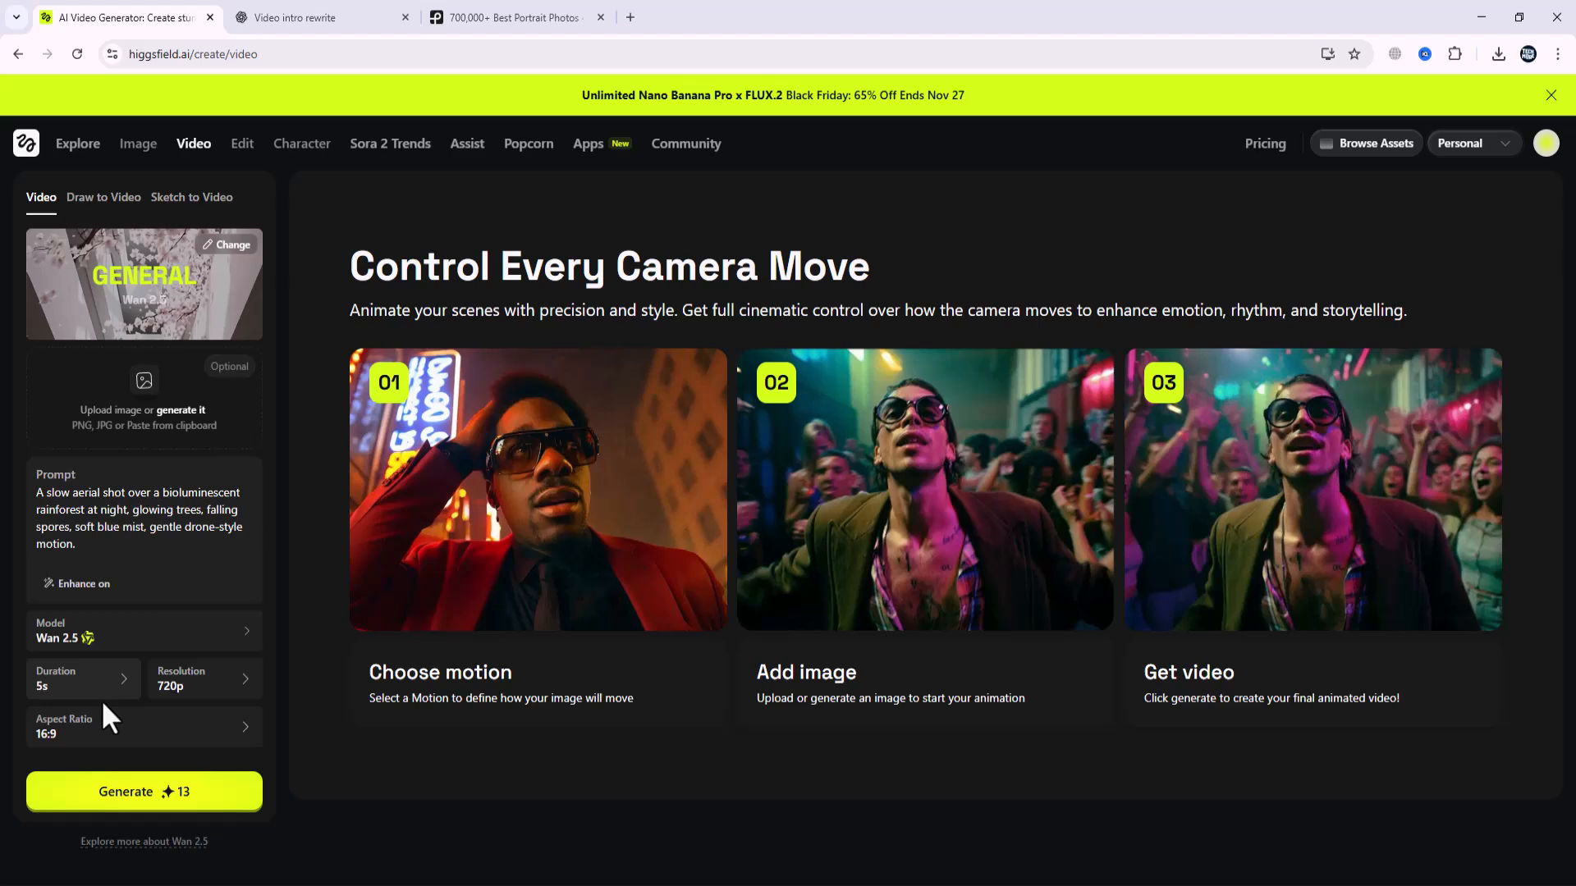
{"action": "left_click", "coordinate": [82, 679]}
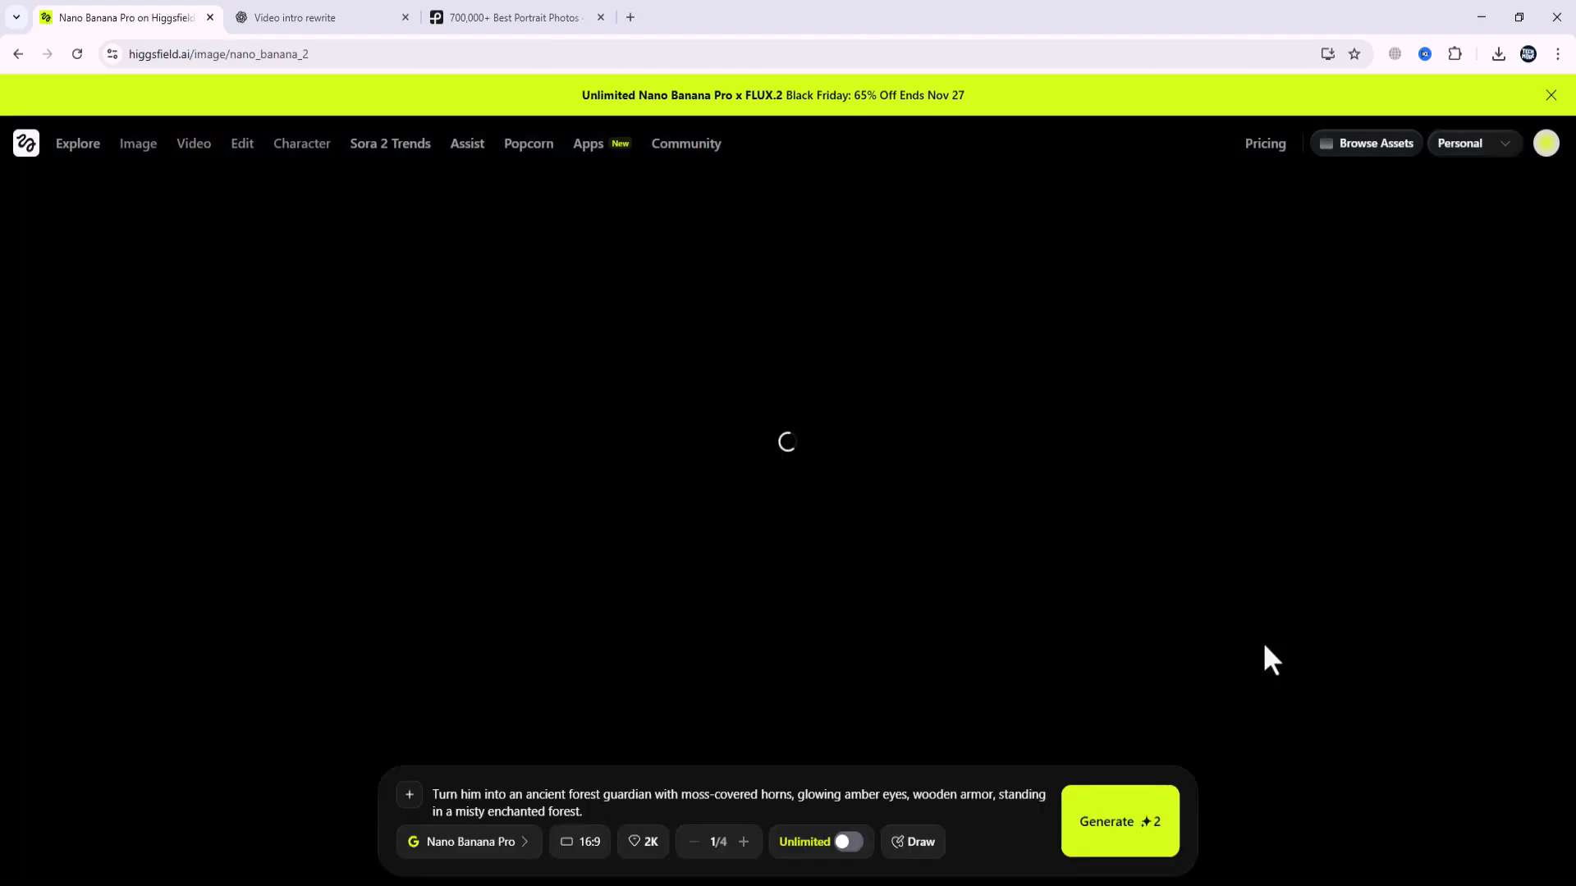
Attach the pexels portrait photo from Downloads as the reference image.
{"action": "left_click", "coordinate": [409, 794]}
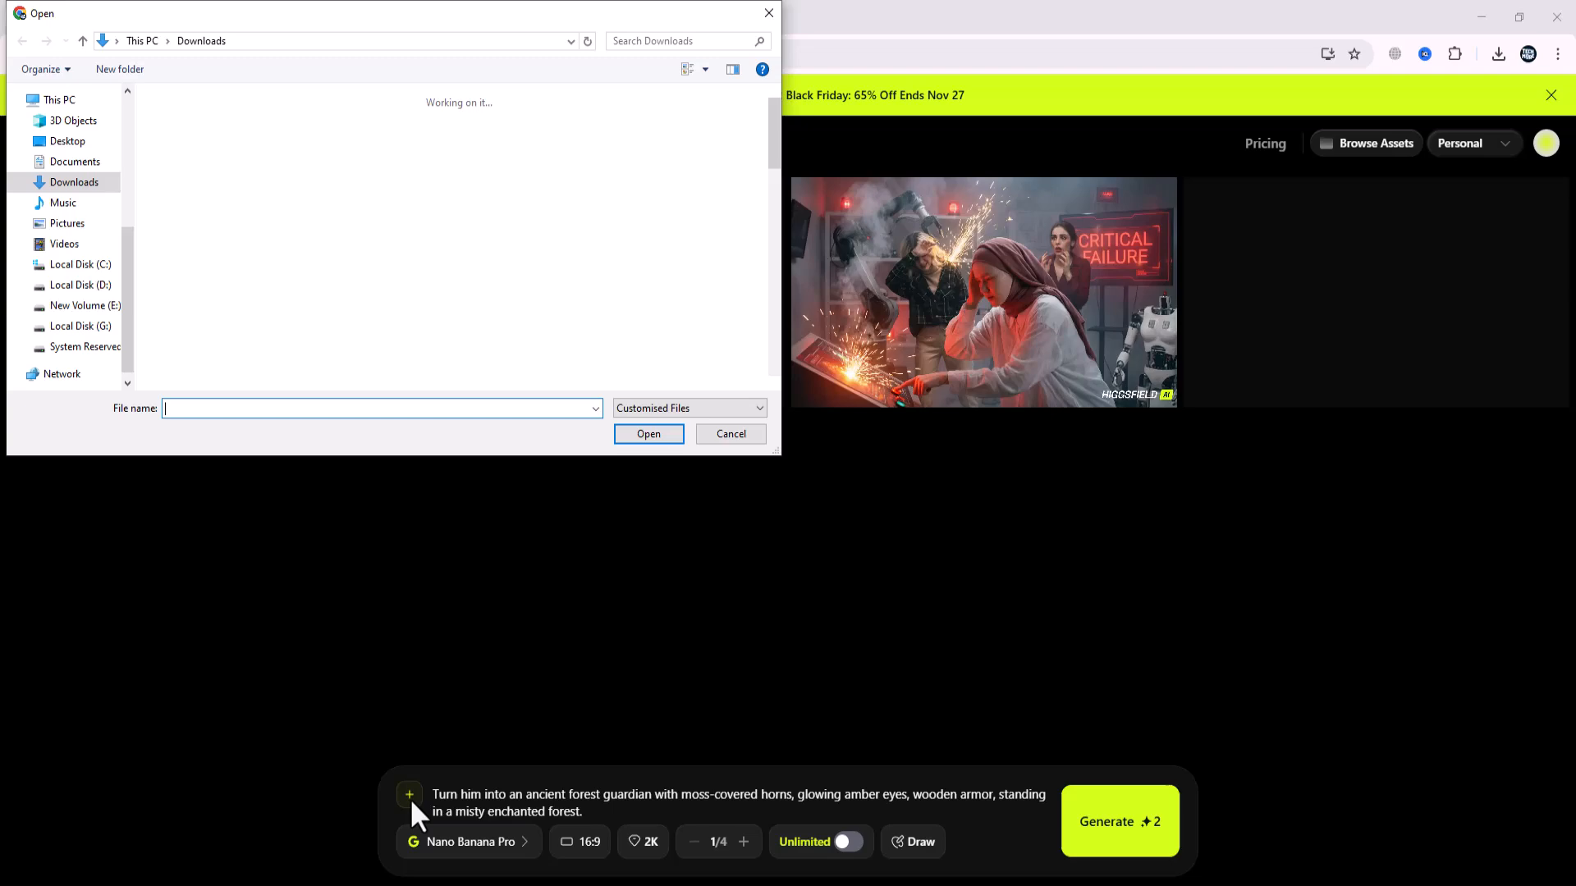
{"action": "left_click", "coordinate": [247, 179]}
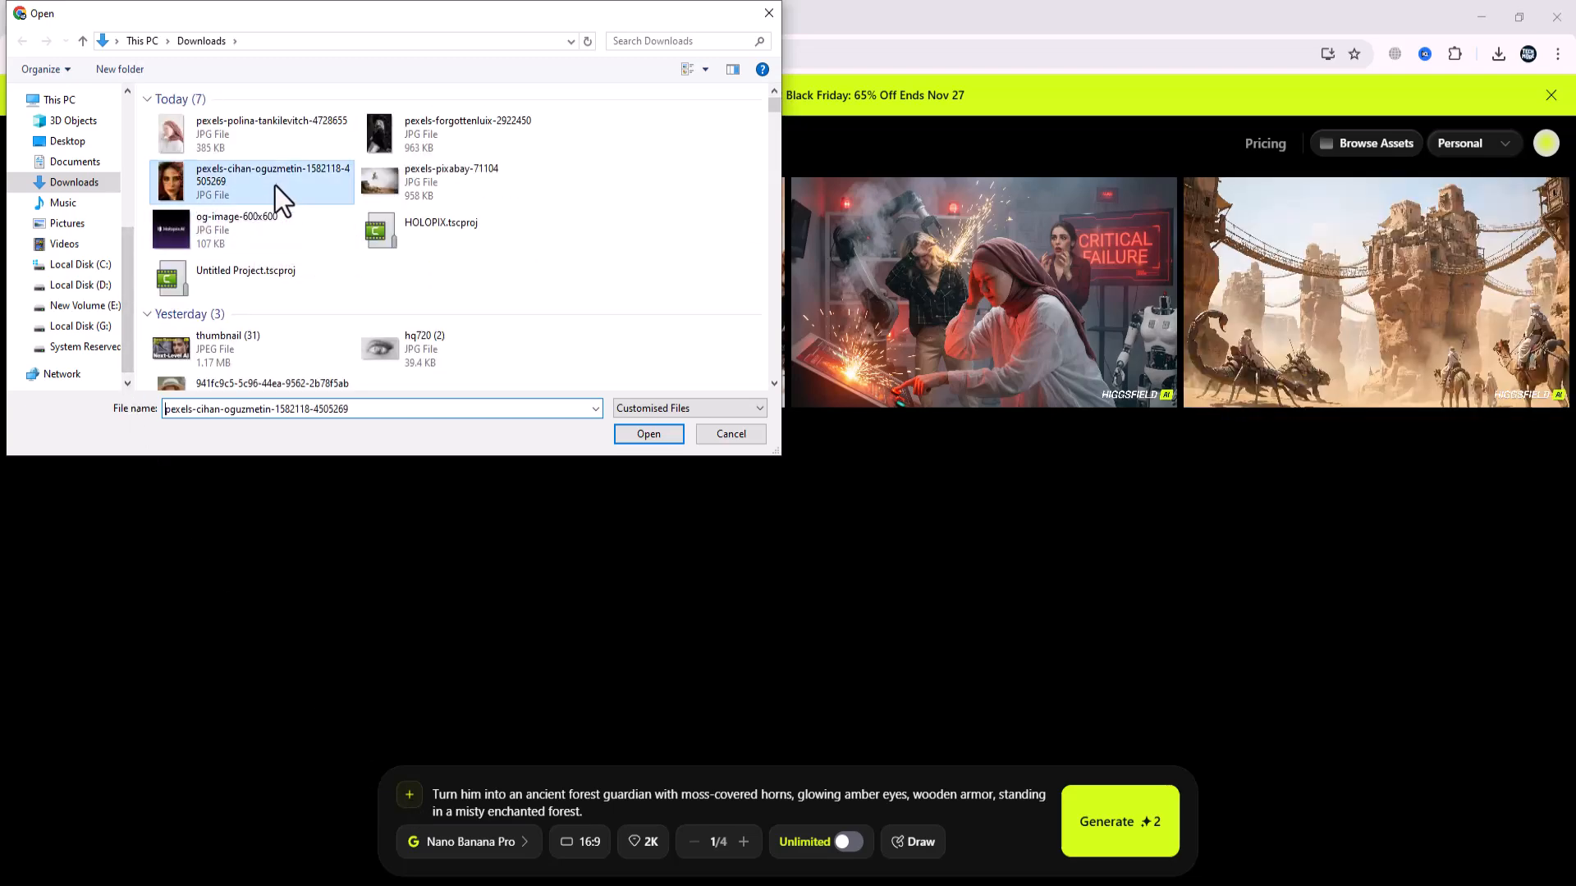
{"action": "left_click", "coordinate": [648, 433]}
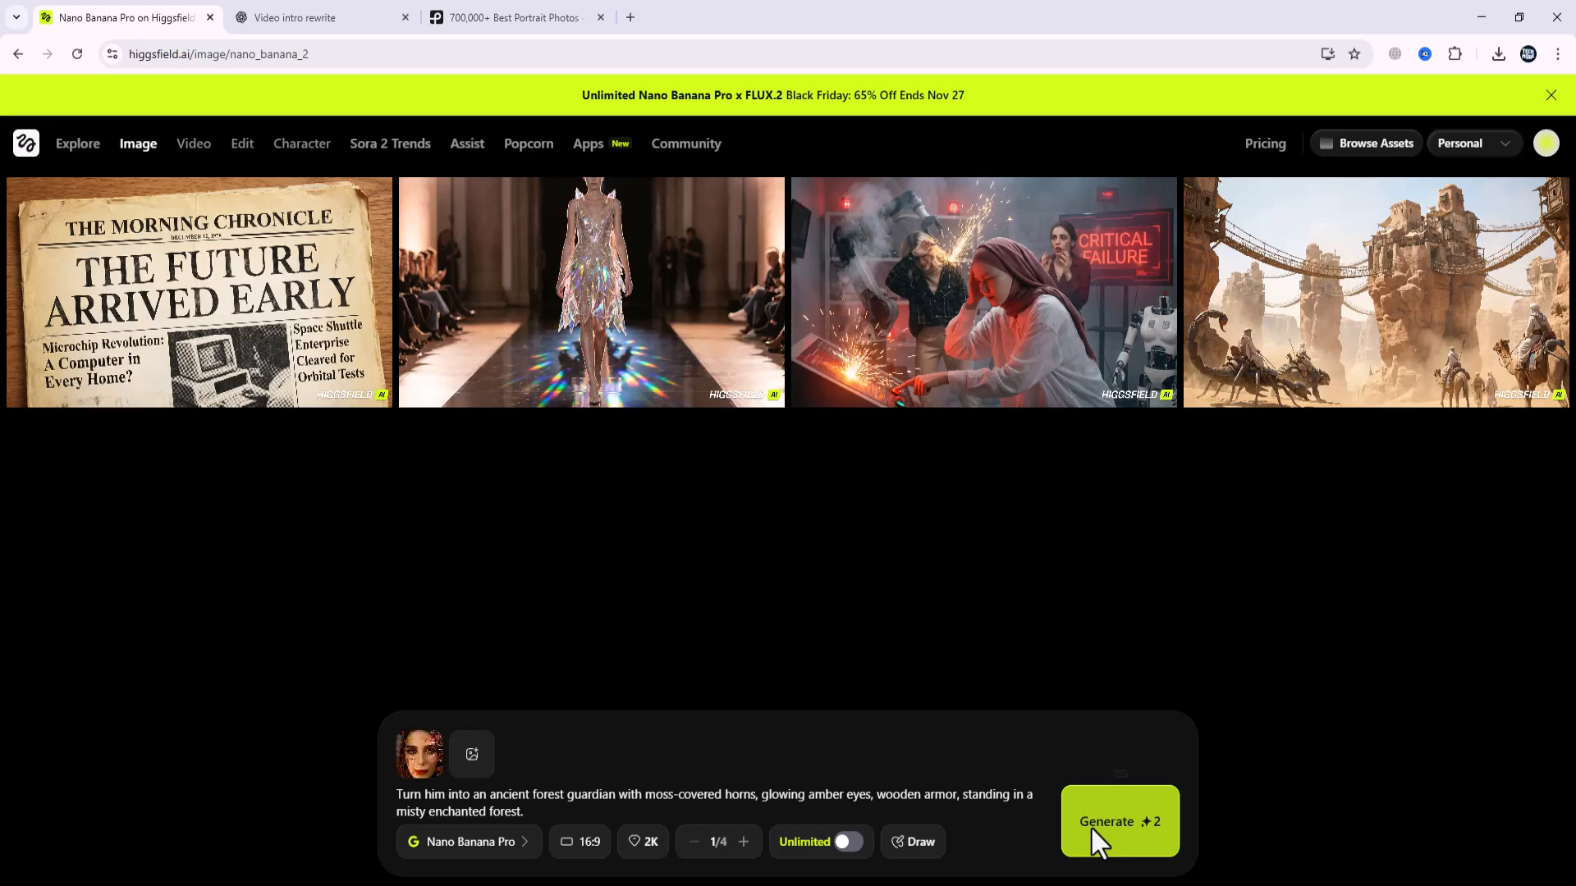
Generate the moss-horned, amber-eyed forest guardian portrait and view it enlarged.
{"action": "left_click", "coordinate": [1119, 822]}
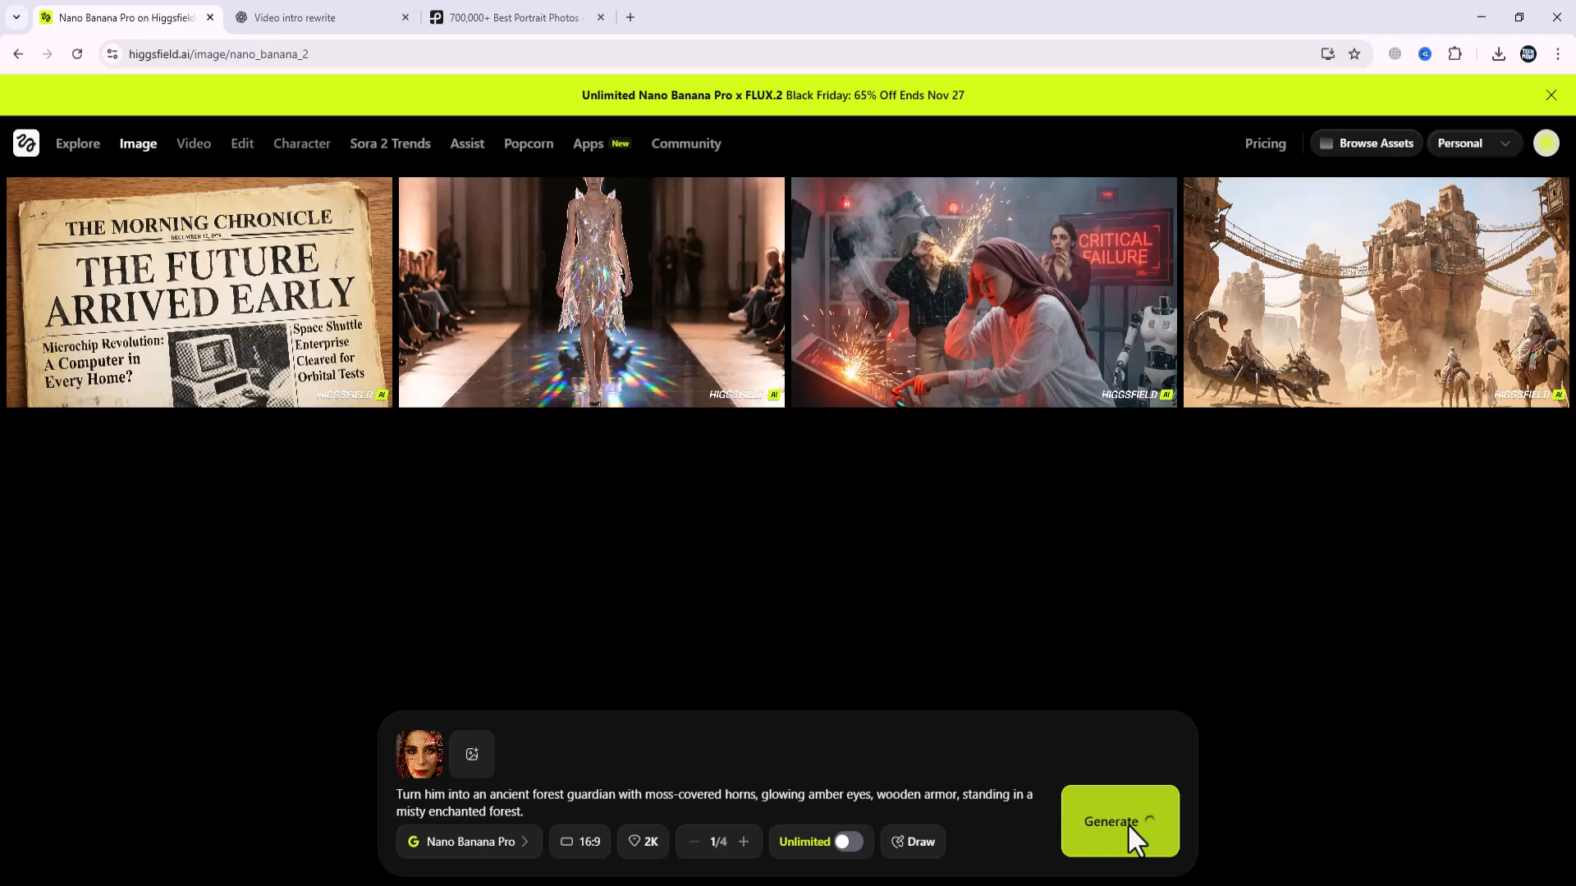
{"action": "left_click", "coordinate": [1119, 822]}
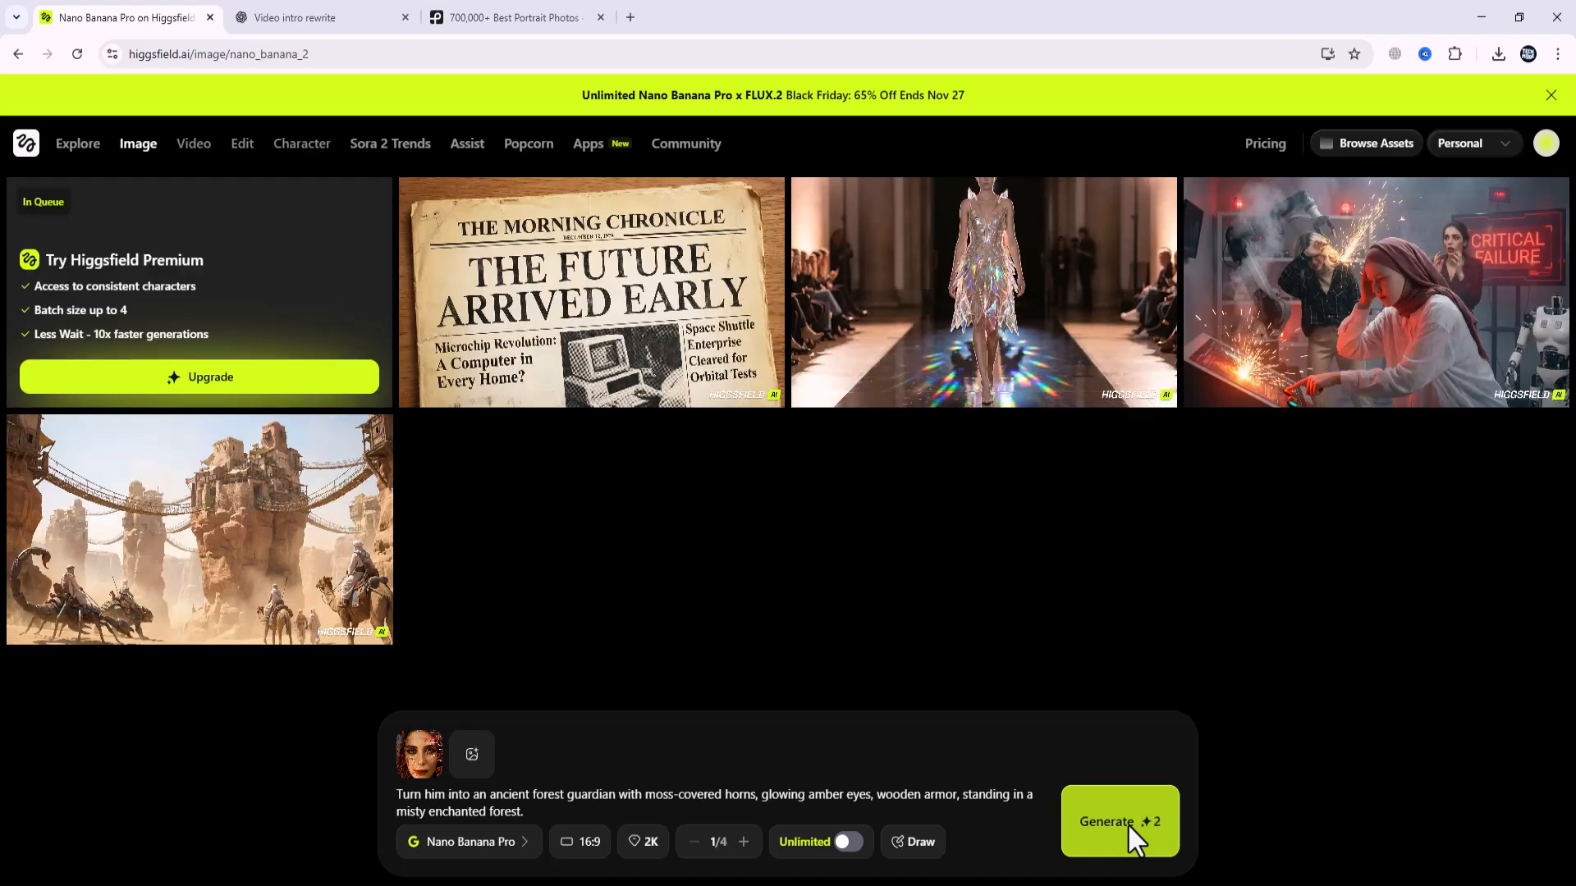
{"action": "left_click", "coordinate": [1119, 820]}
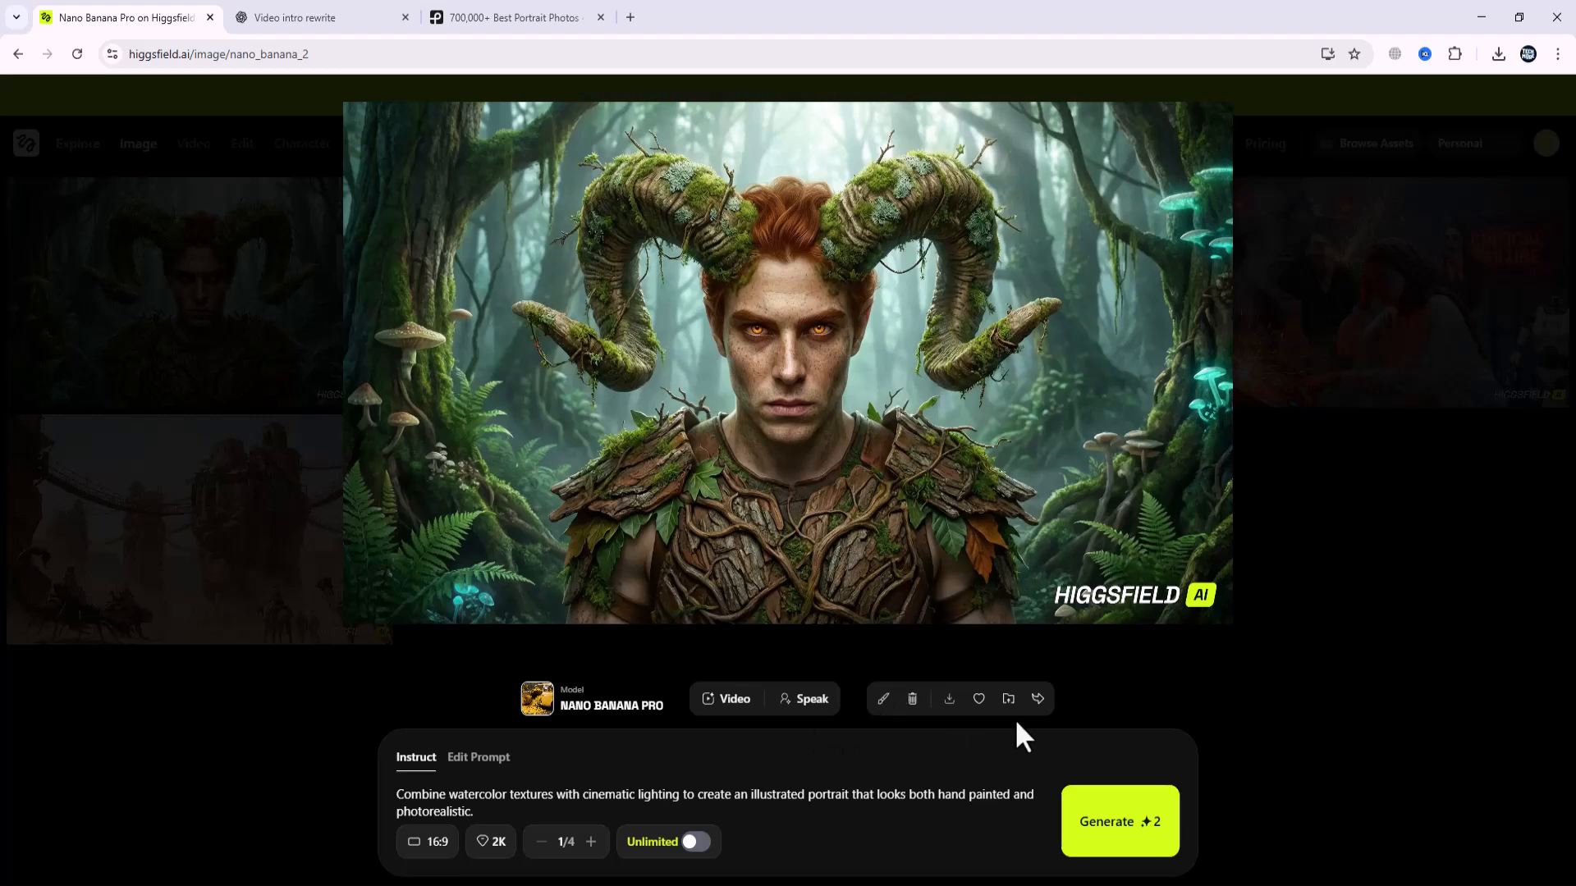
{"action": "mouse_move", "coordinate": [978, 699]}
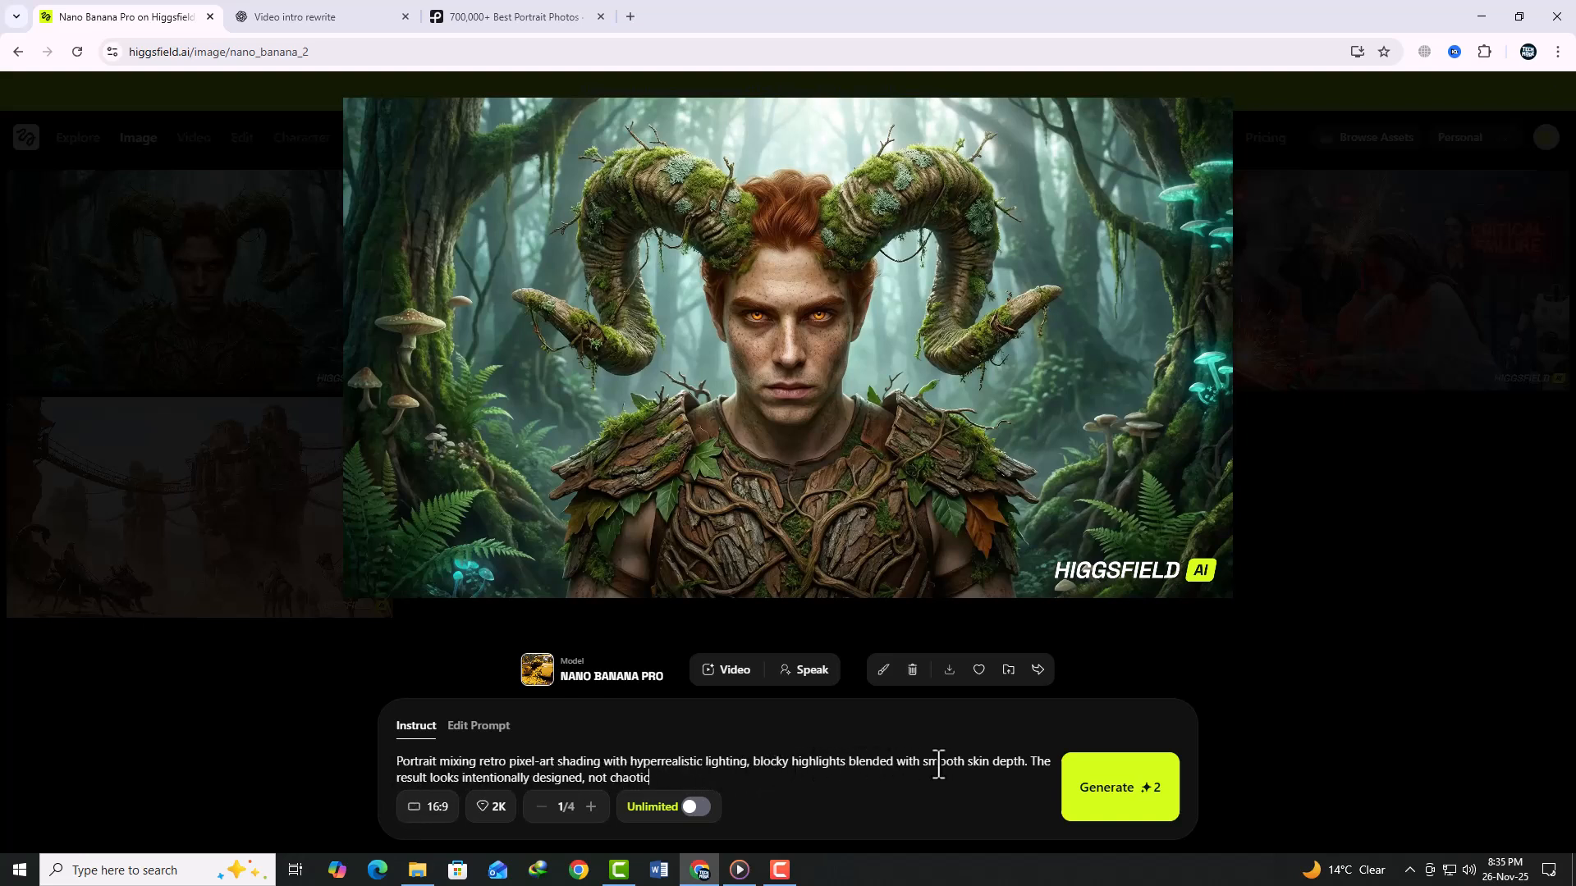
{"action": "mouse_move", "coordinate": [683, 824]}
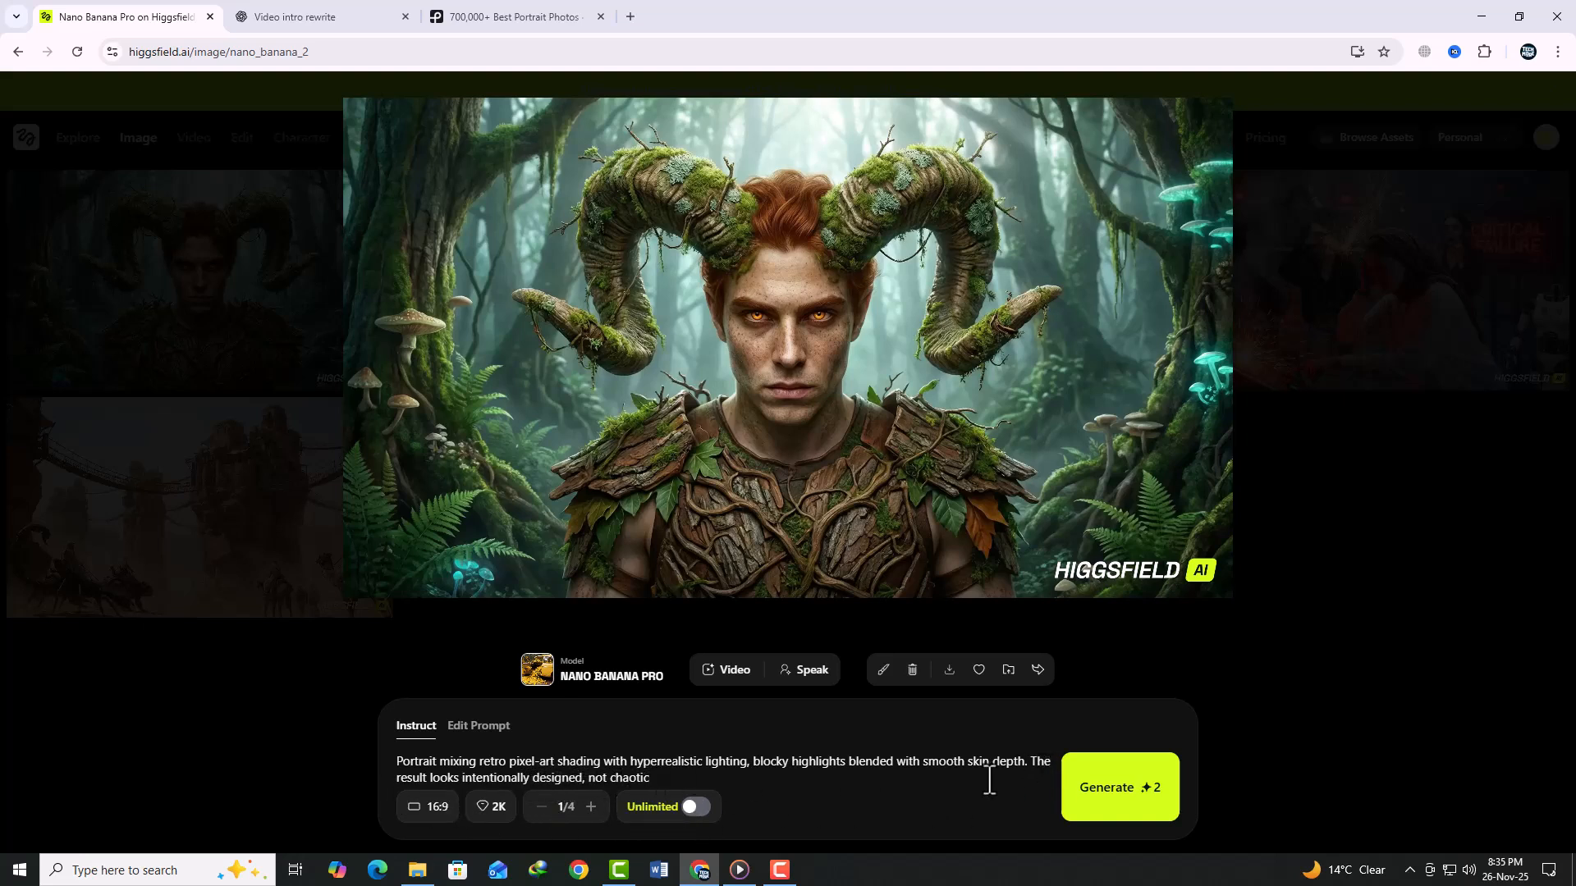
Submit the retro pixel-art hyperrealistic shading variation of the forest guardian for generation.
{"action": "left_click", "coordinate": [1120, 788]}
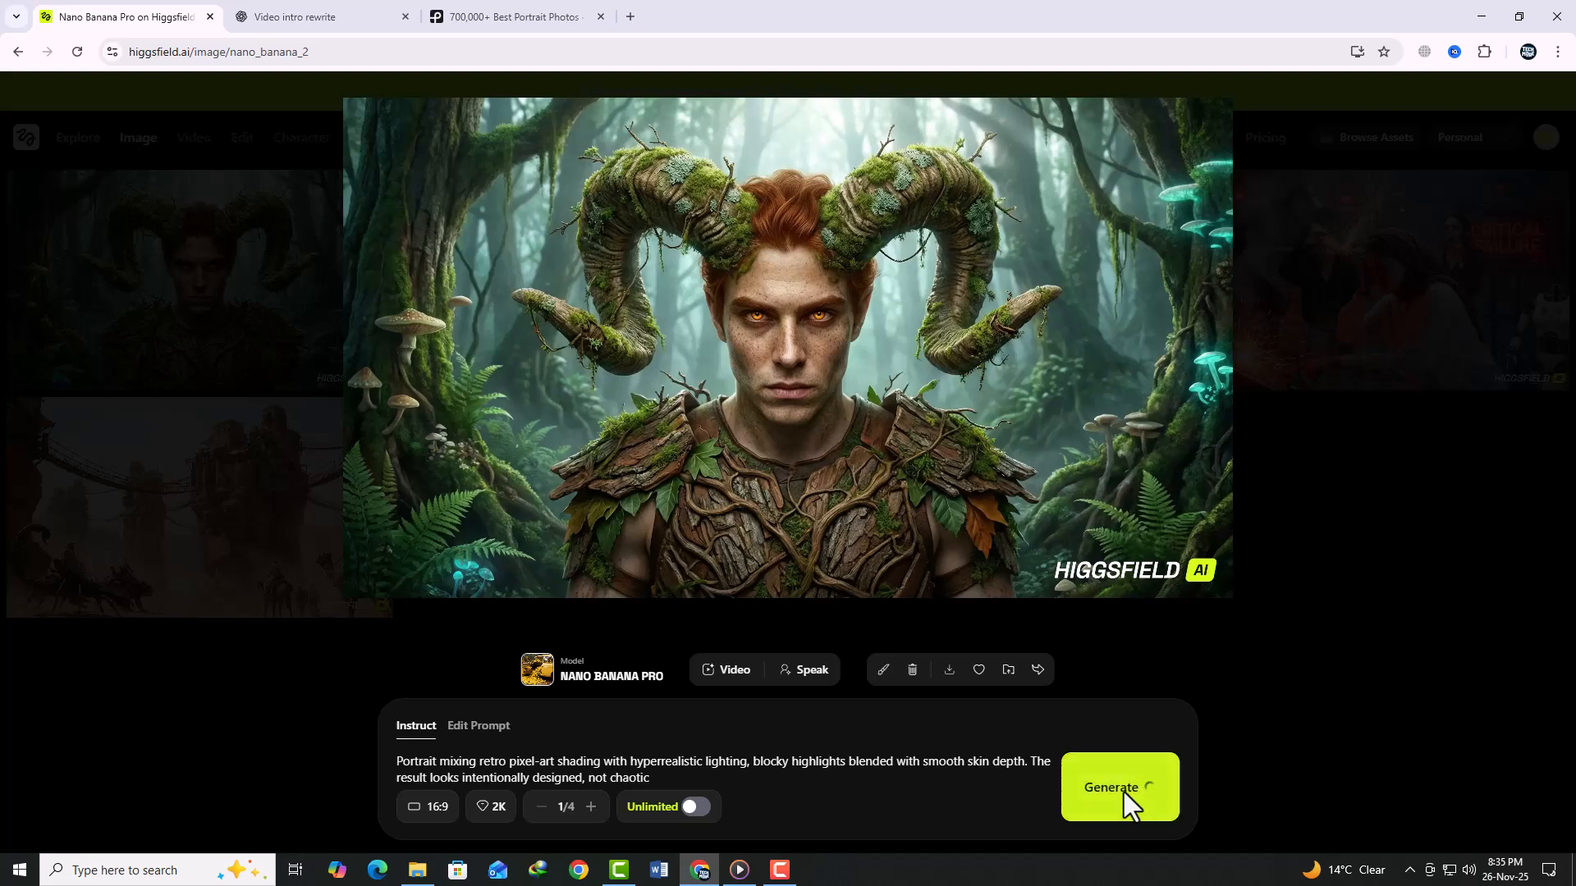
{"action": "left_click", "coordinate": [1119, 788]}
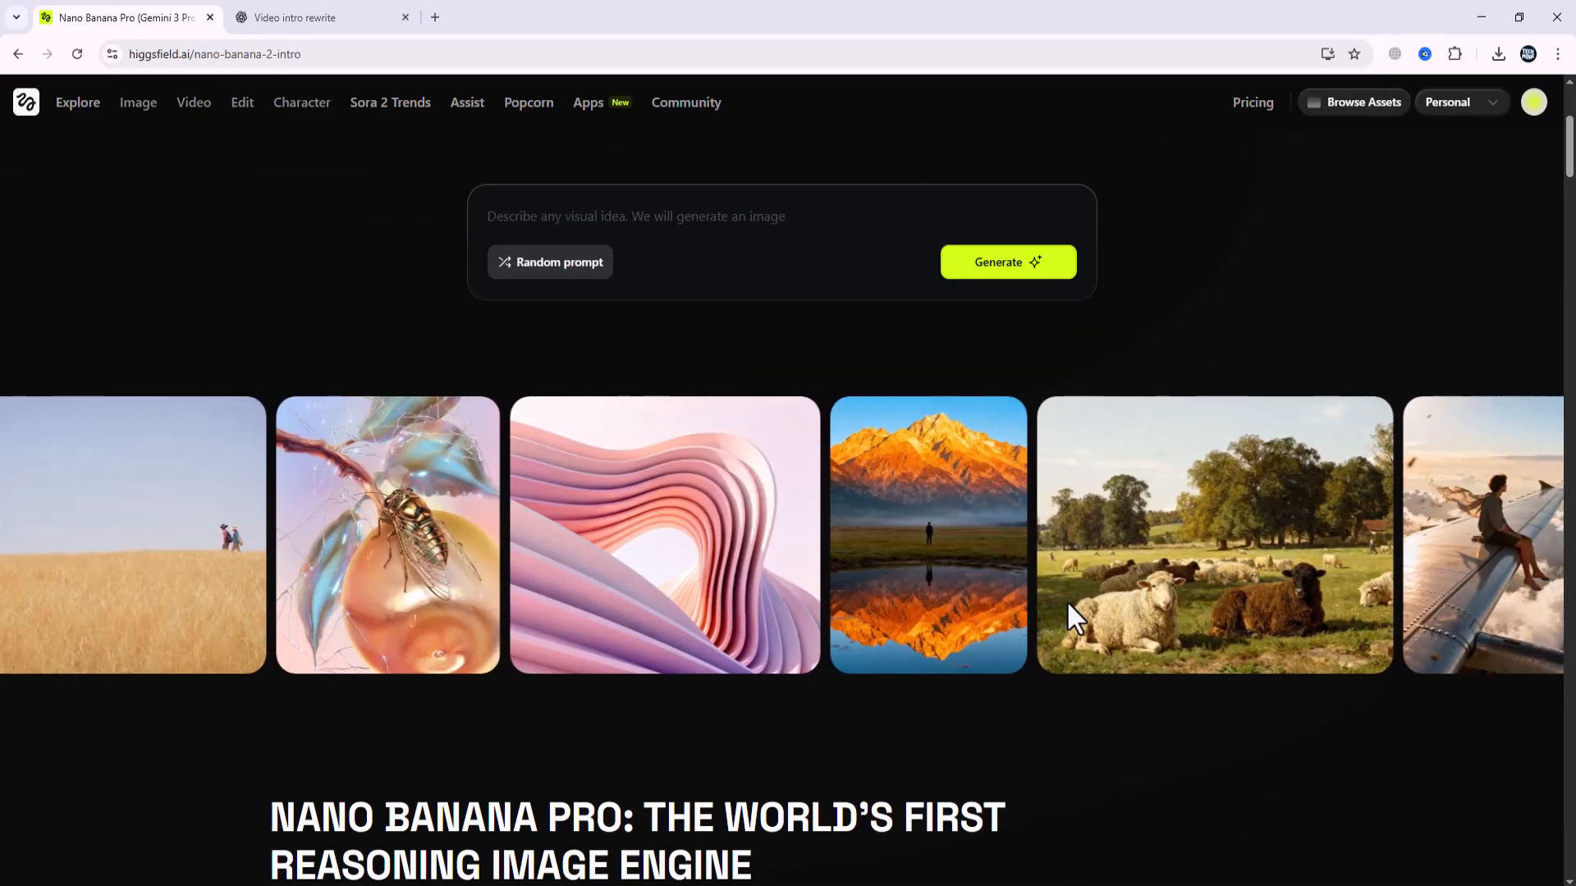
{"action": "scroll", "scroll_direction": "down", "scroll_amount": 3}
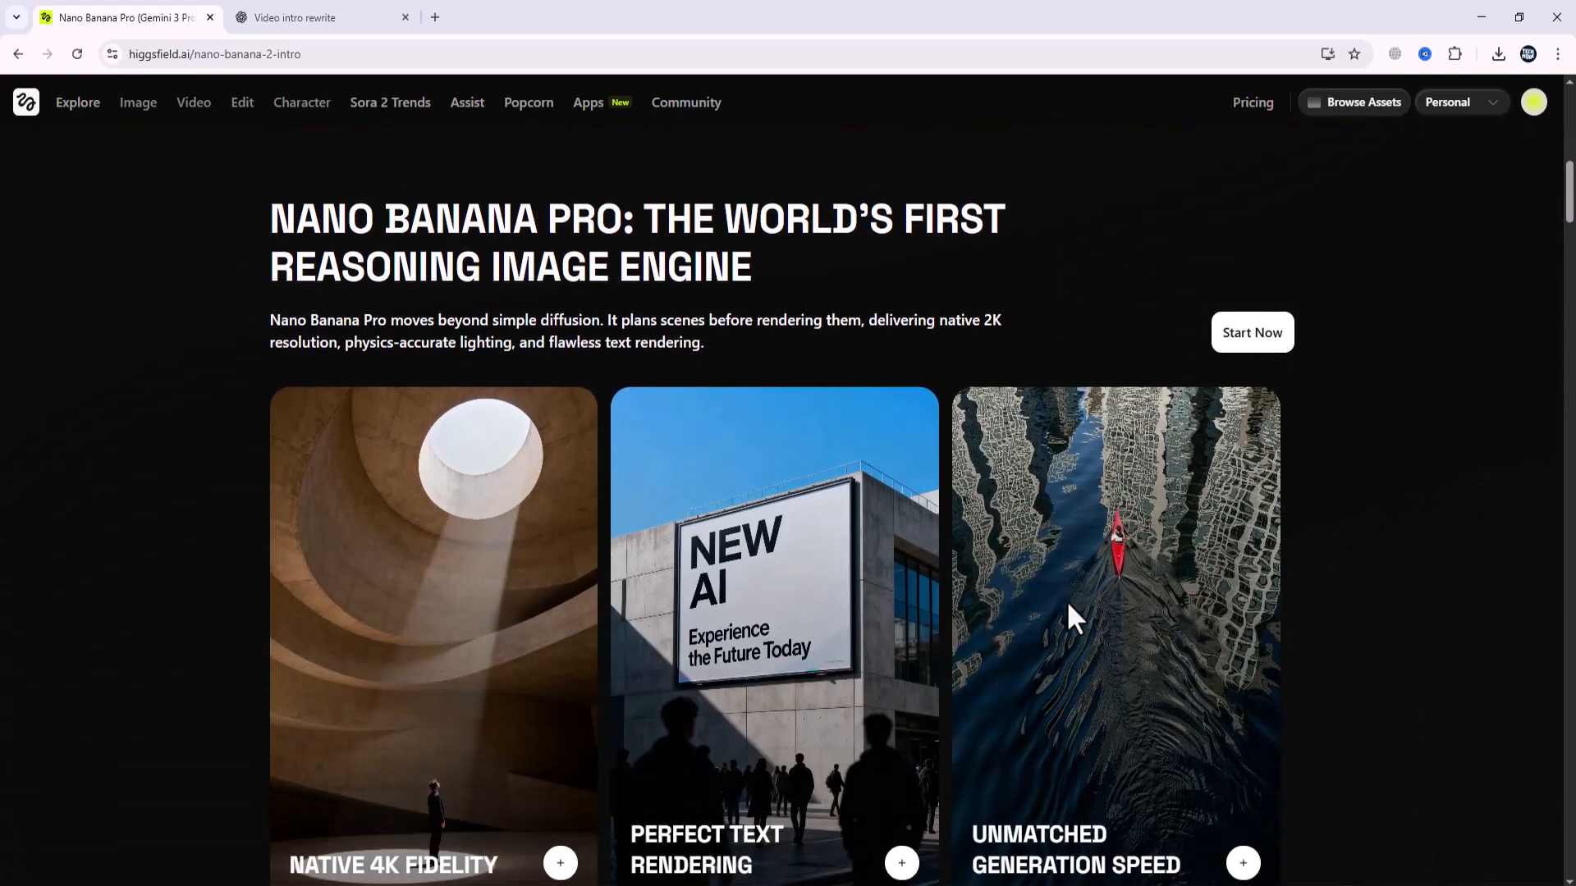
{"action": "scroll", "scroll_direction": "down", "scroll_amount": 3}
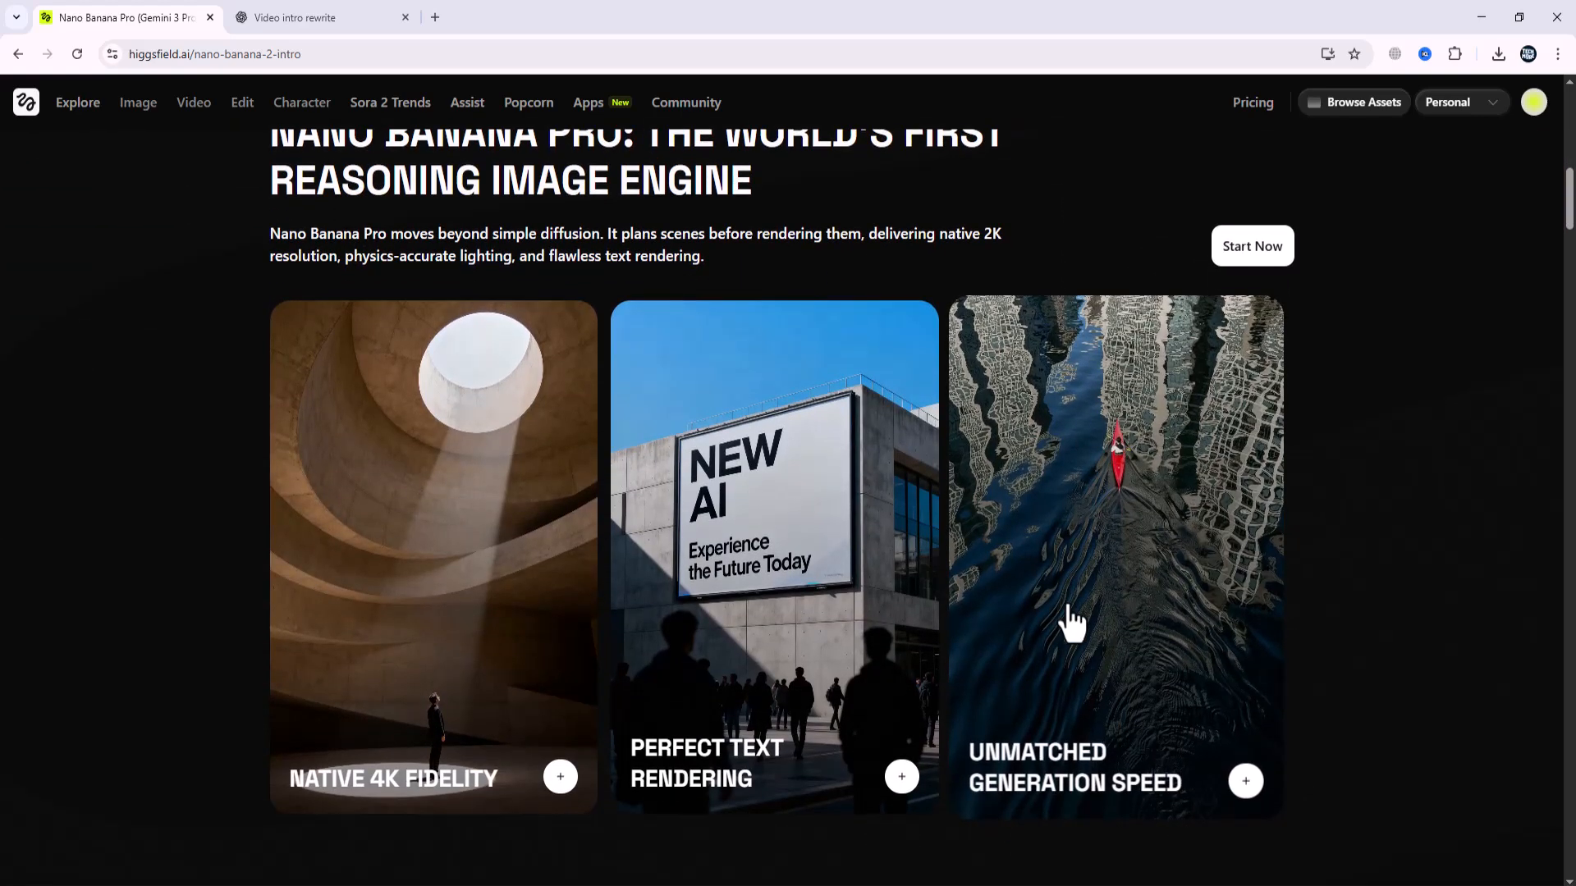
{"action": "scroll", "scroll_direction": "down", "scroll_amount": 3}
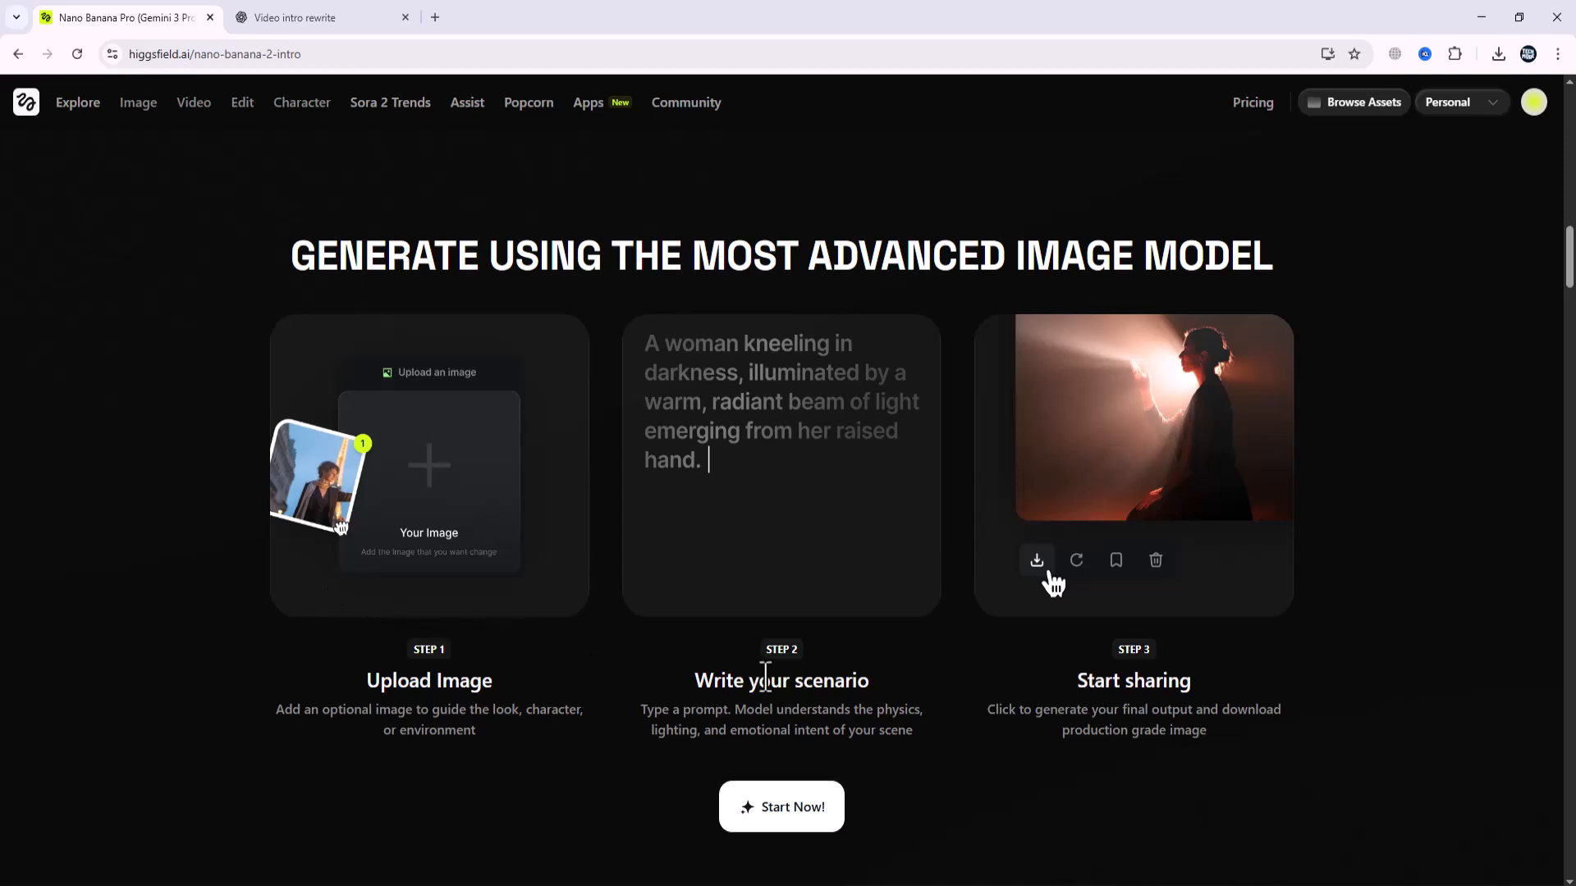
{"action": "scroll", "scroll_direction": "down", "scroll_amount": 3}
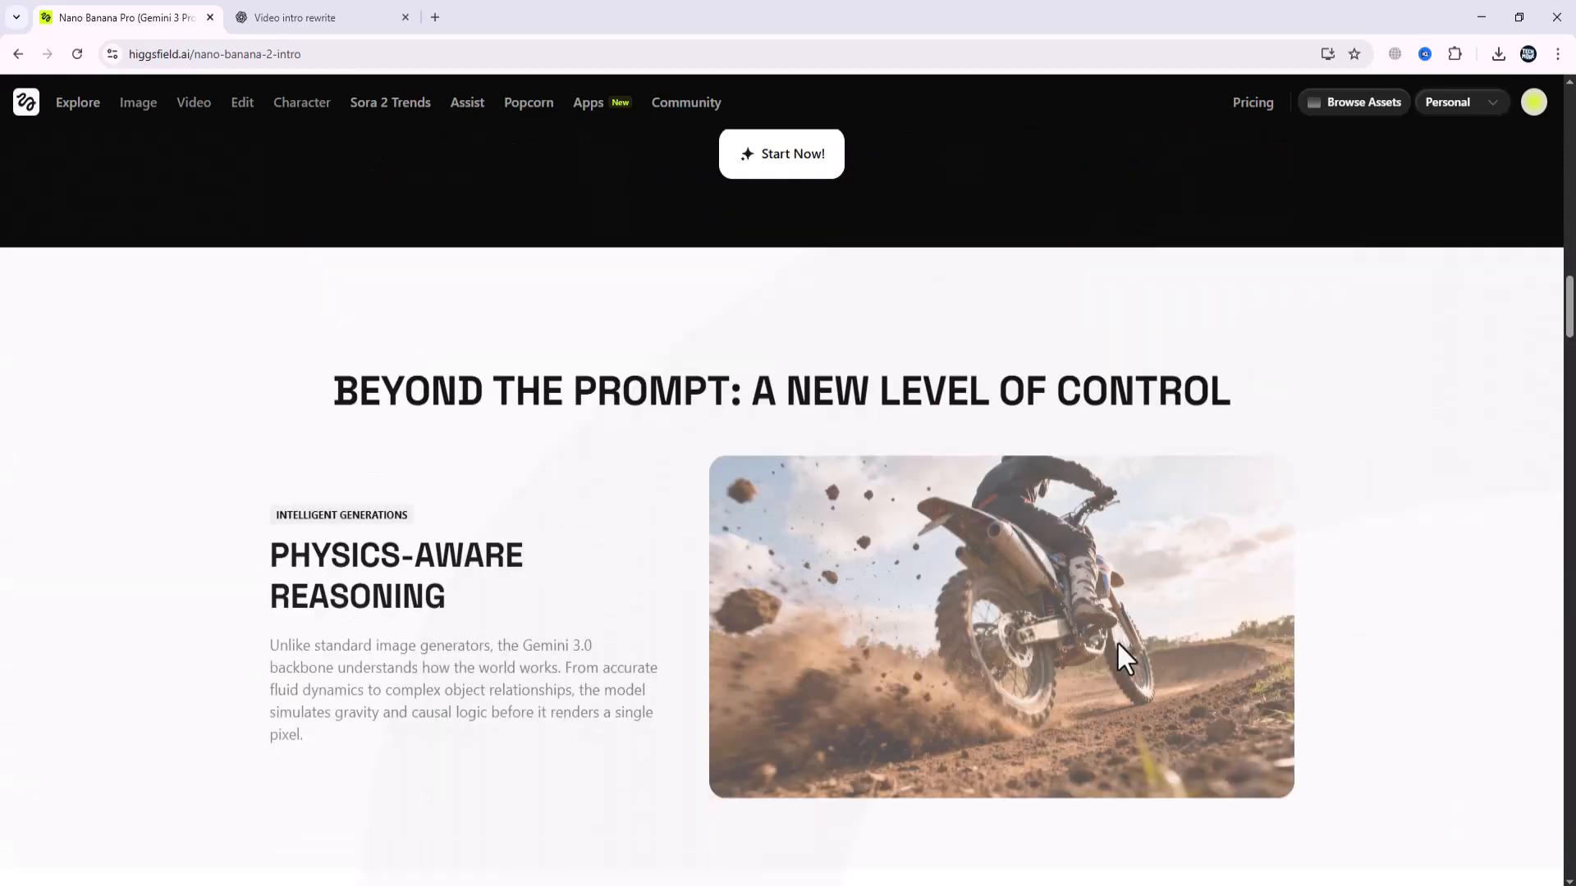